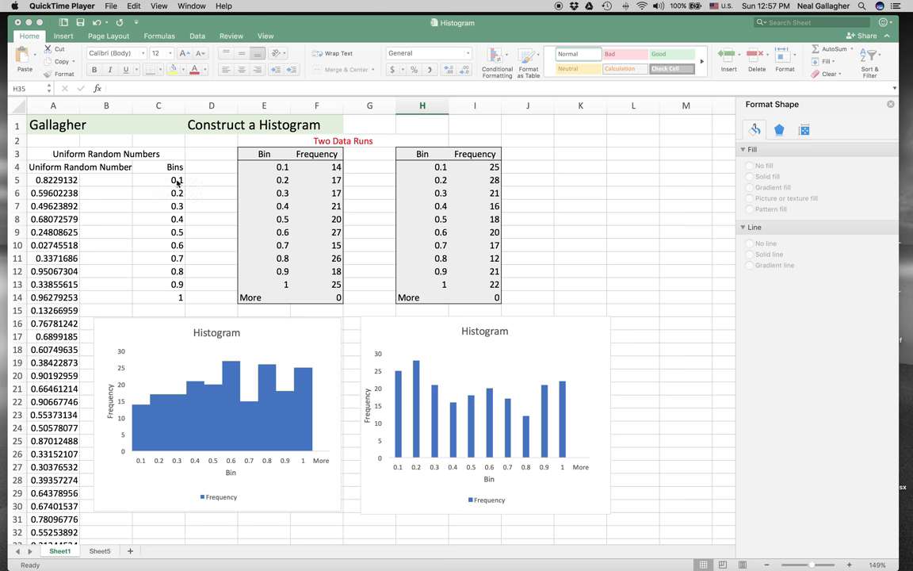
mouse_move(154, 193)
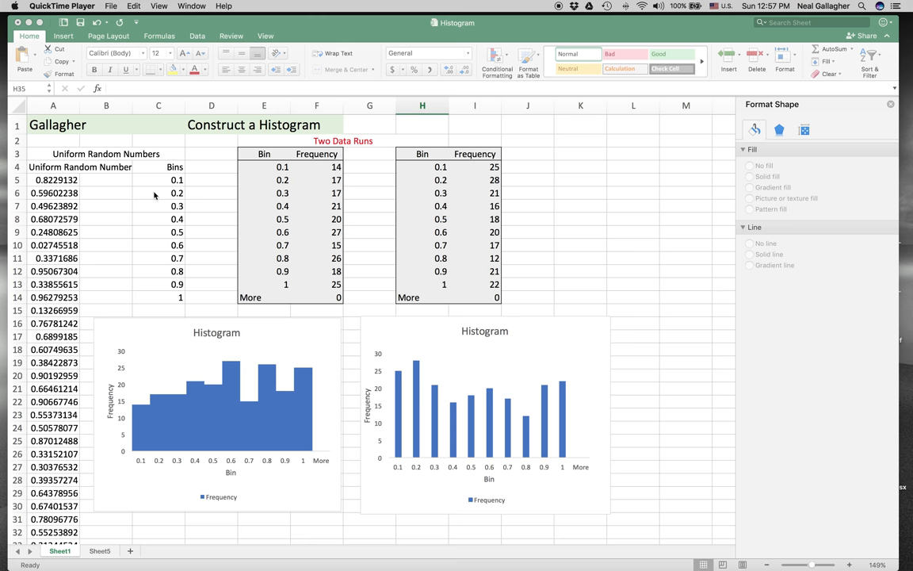
mouse_move(158, 206)
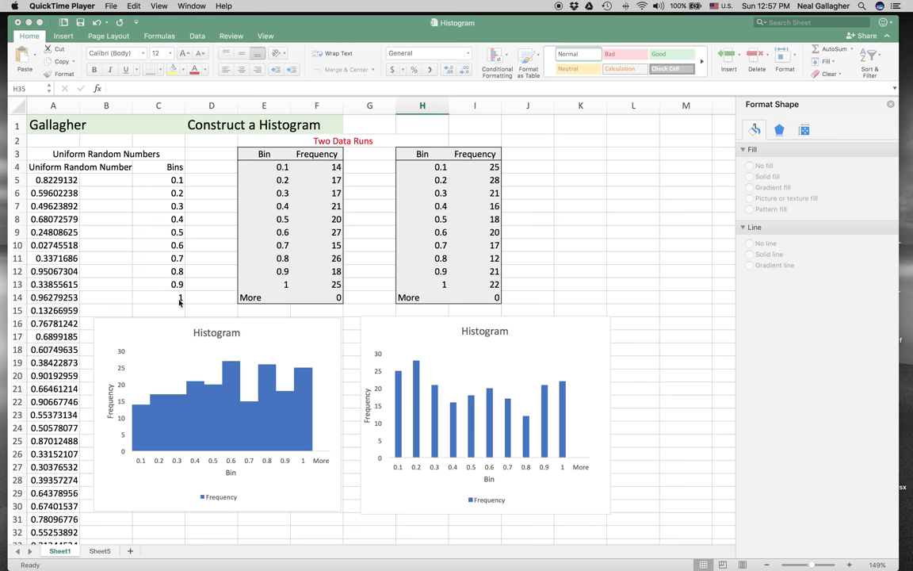
mouse_move(181, 197)
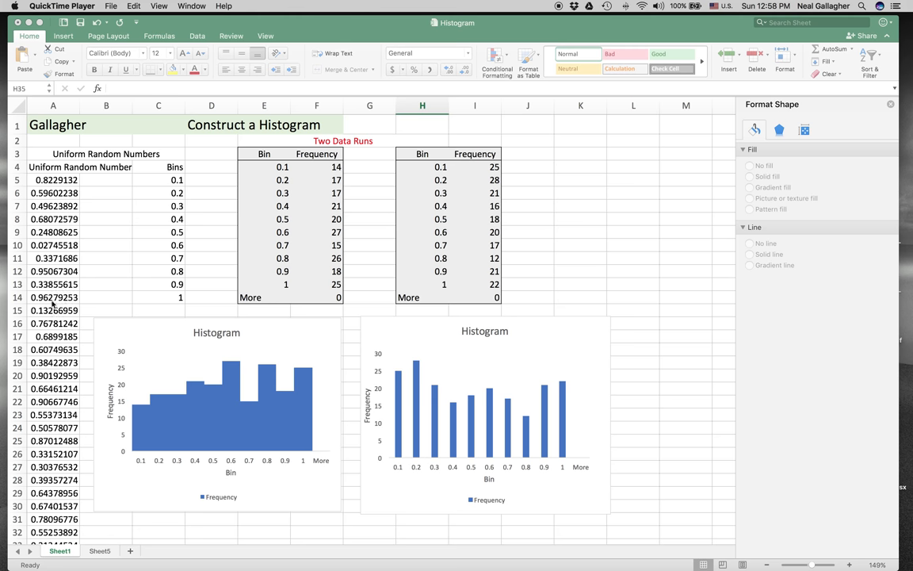
mouse_move(181, 208)
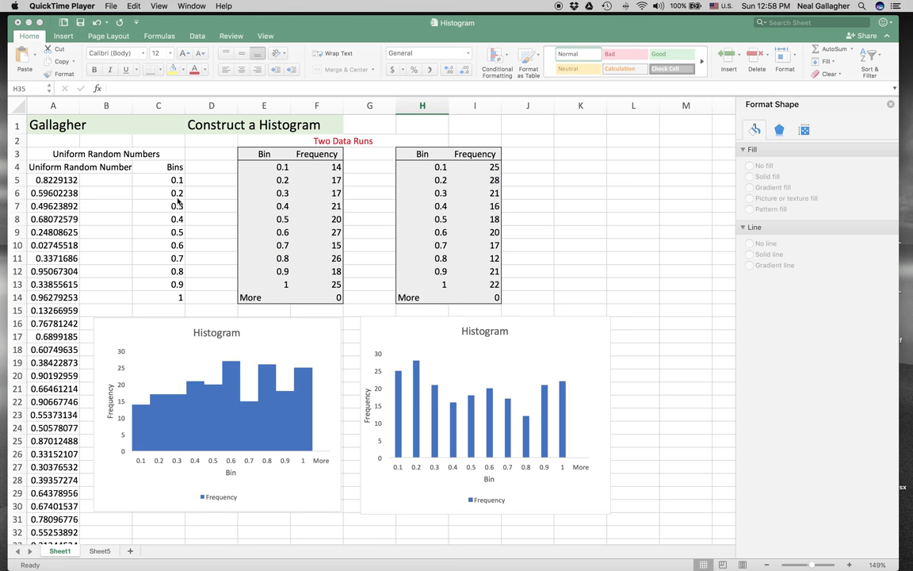
mouse_move(258, 219)
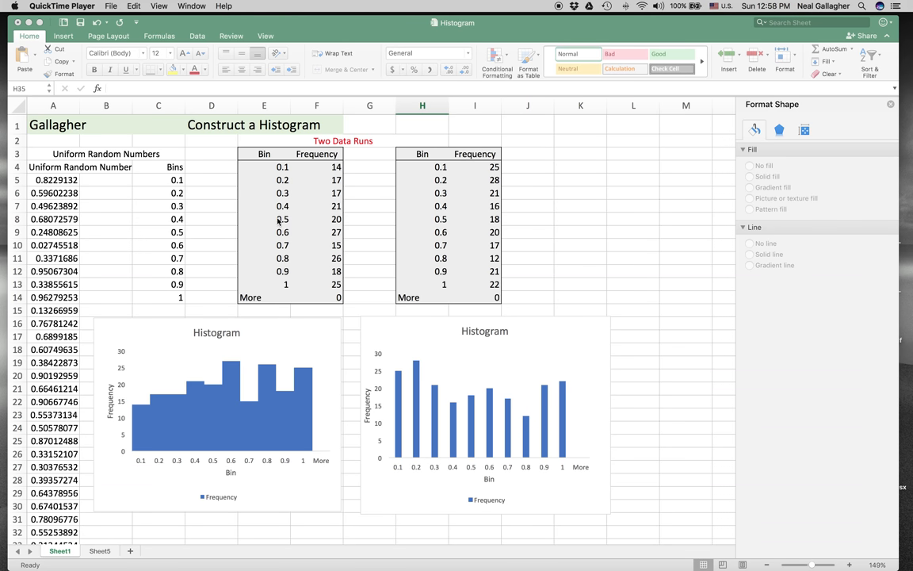
mouse_move(257, 178)
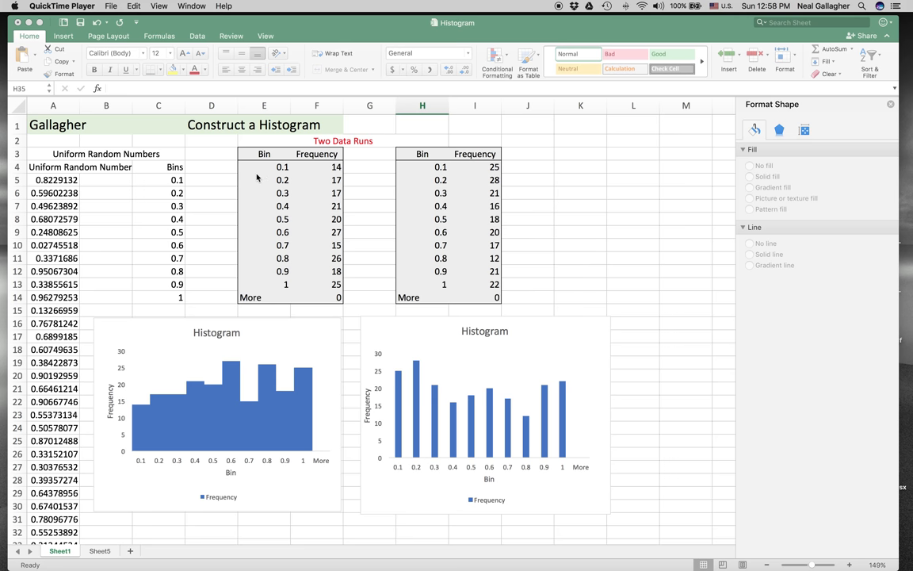
mouse_move(345, 19)
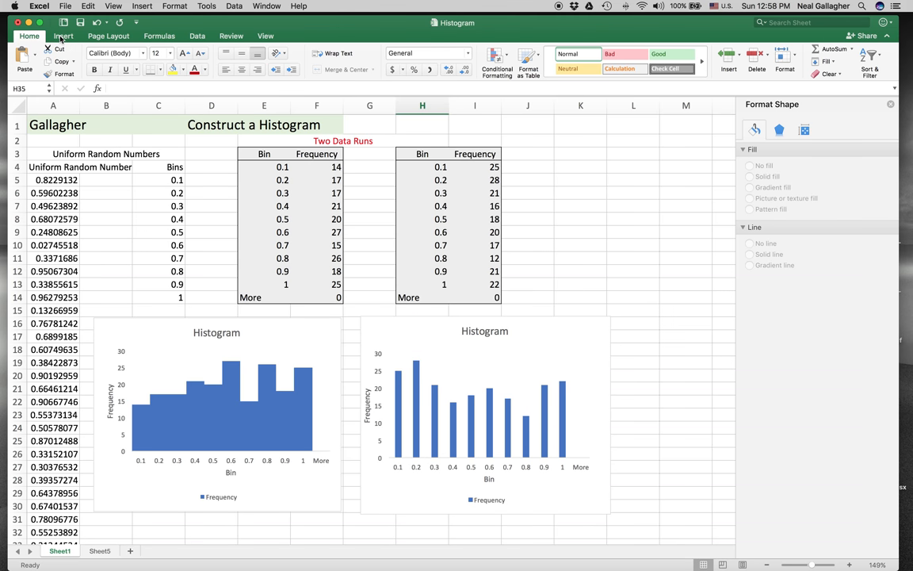
- Browse the Data Analysis tools to Rank and Percentile, then close them without running any
click(206, 37)
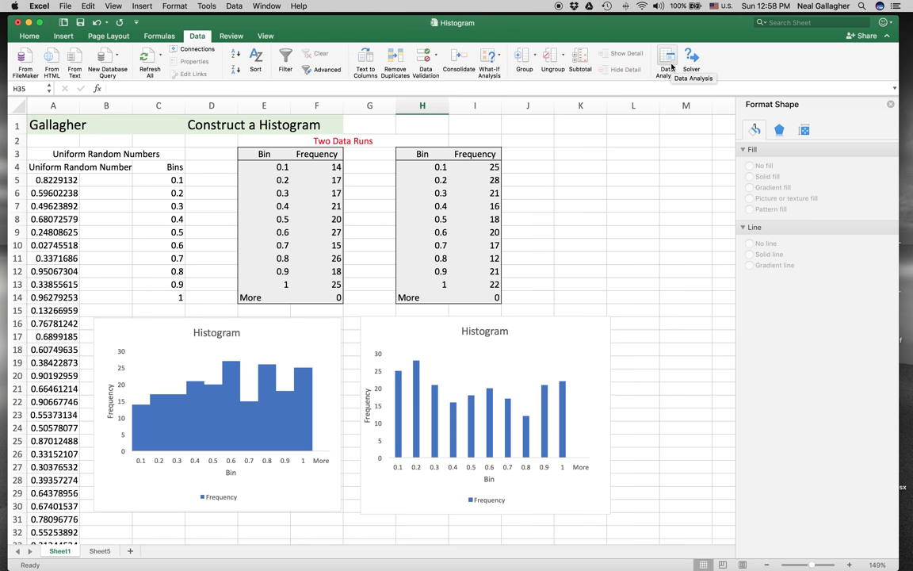
mouse_move(692, 57)
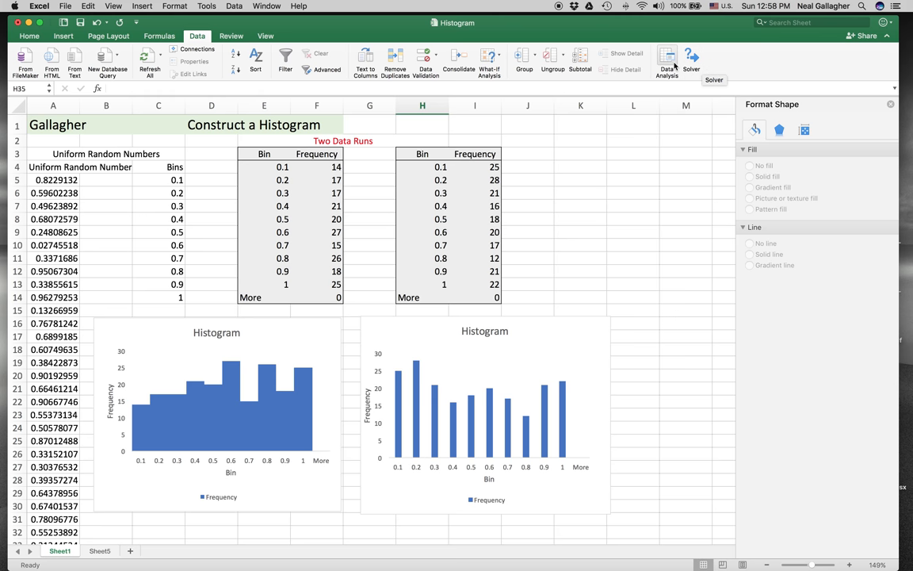
click(666, 60)
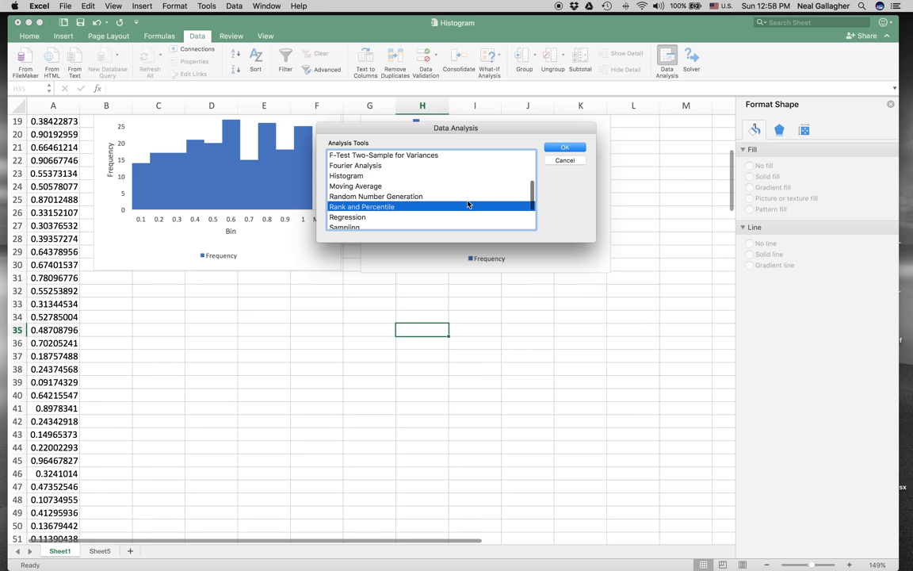
scroll(down, 3)
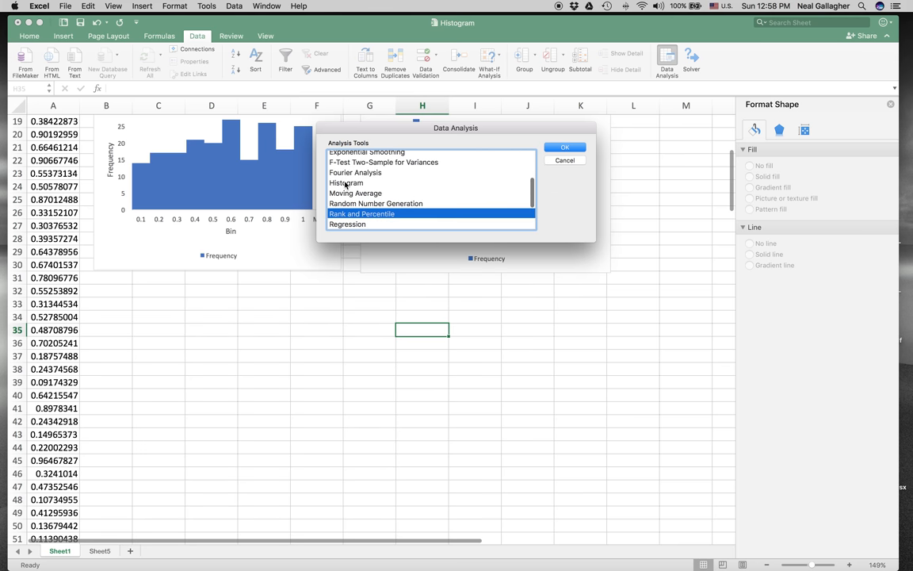
mouse_move(366, 184)
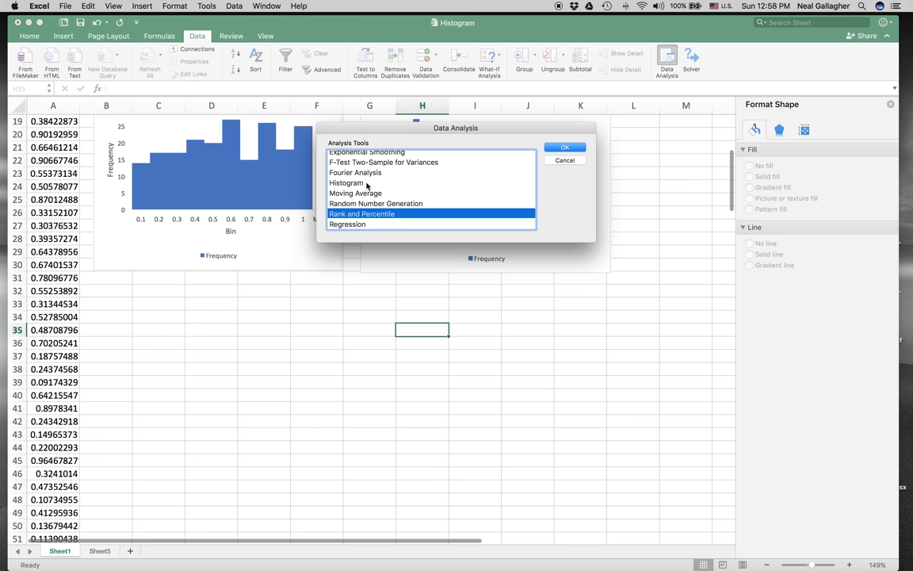
click(565, 146)
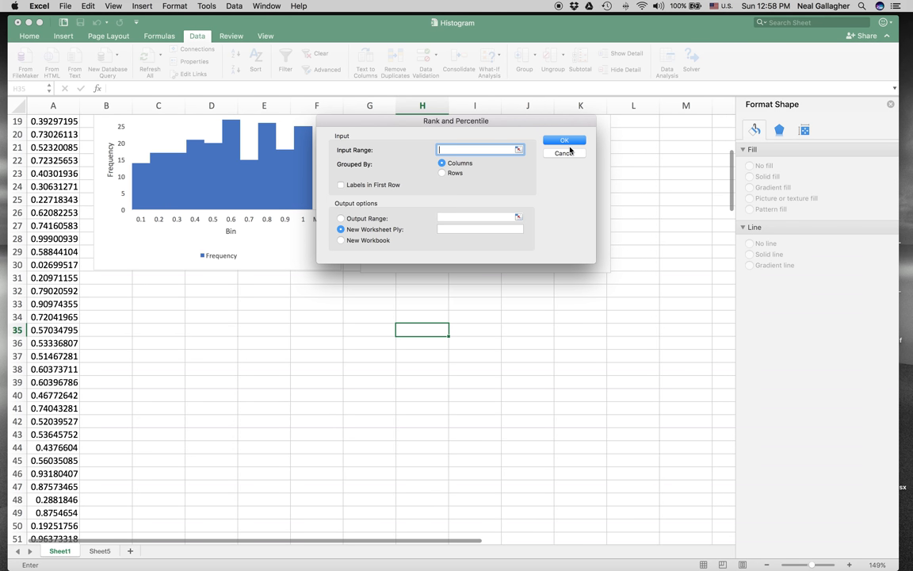
click(562, 152)
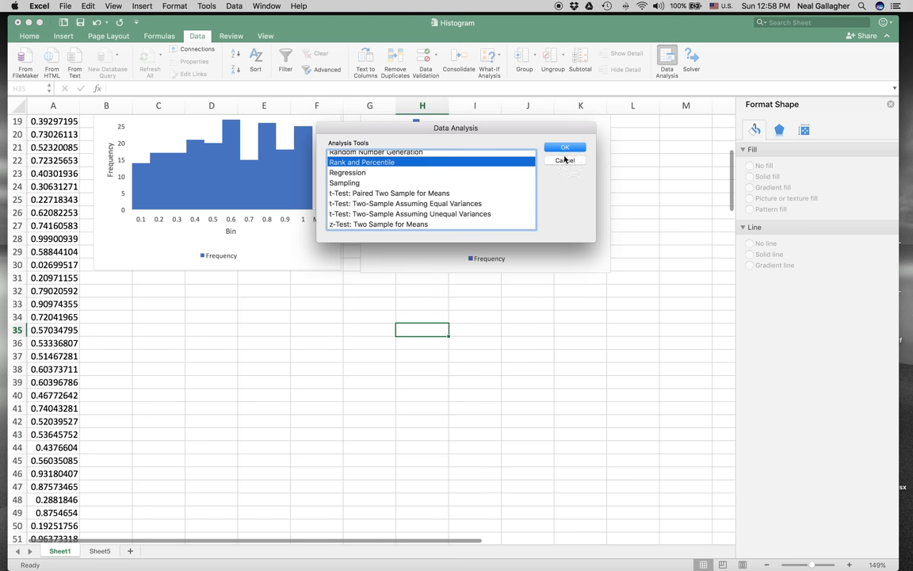
click(564, 145)
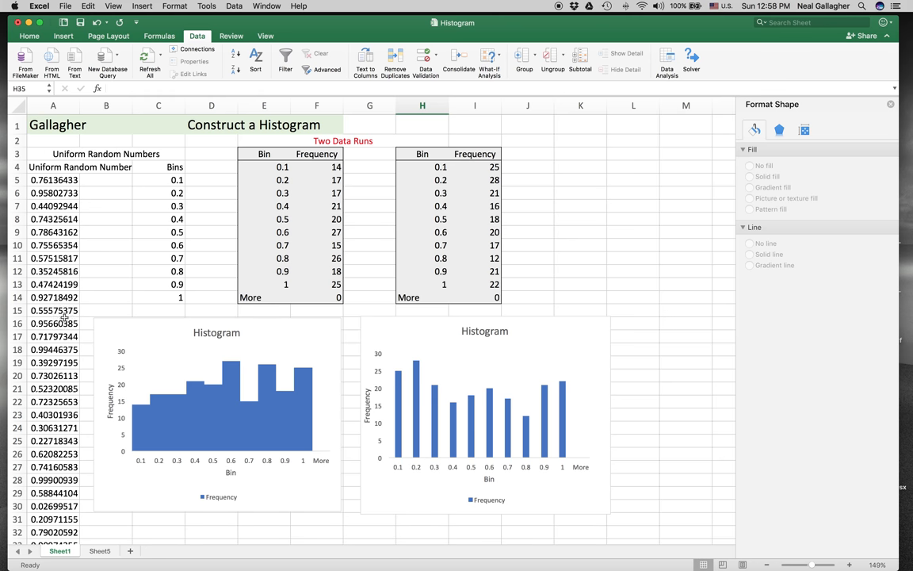
mouse_move(327, 206)
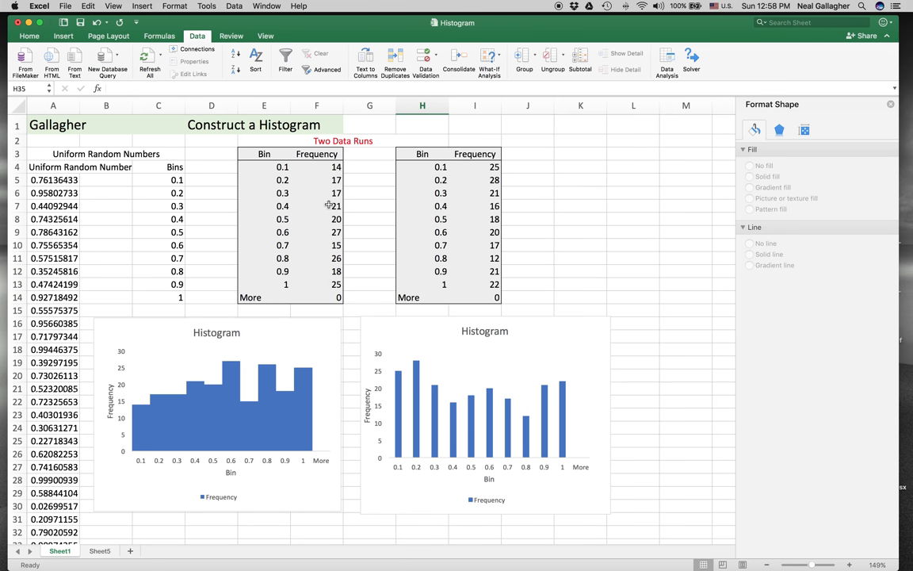
mouse_move(323, 168)
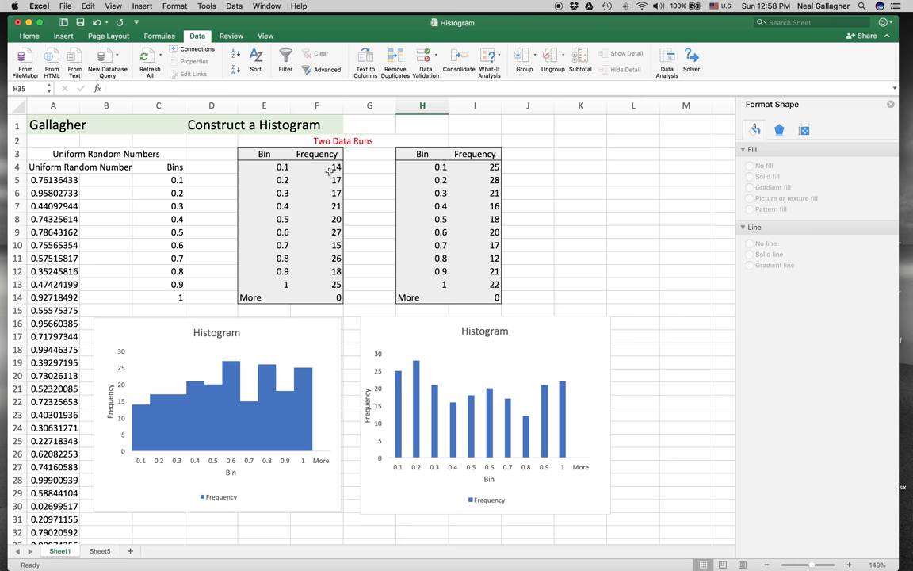
mouse_move(325, 169)
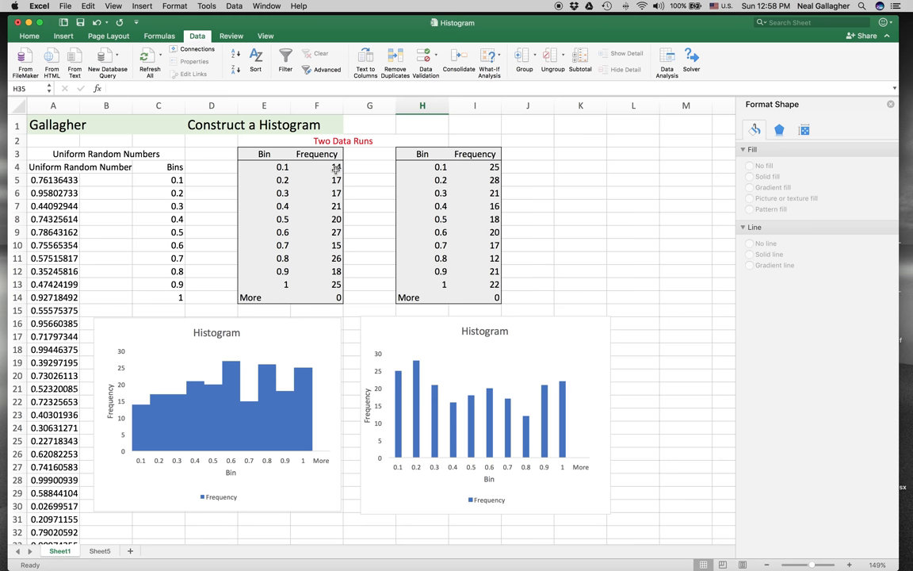
mouse_move(305, 168)
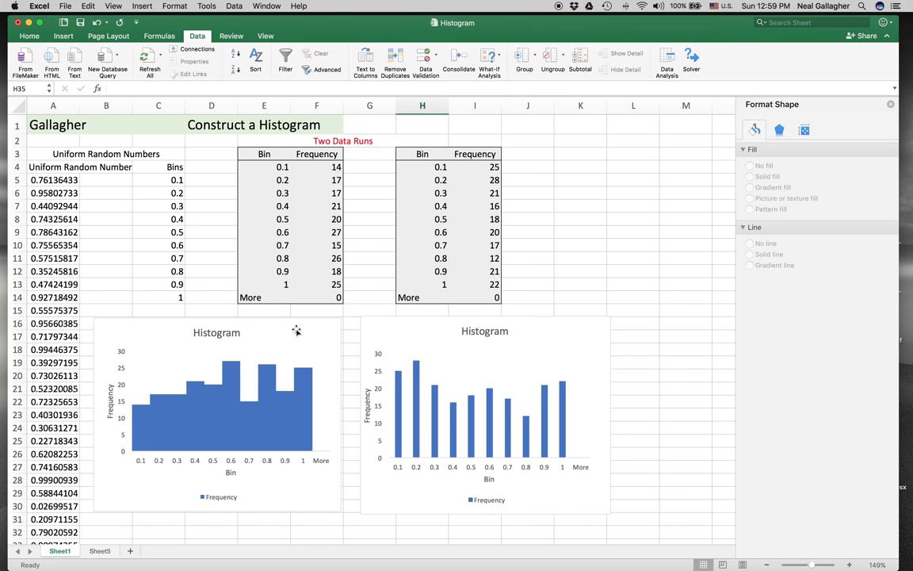
mouse_move(282, 355)
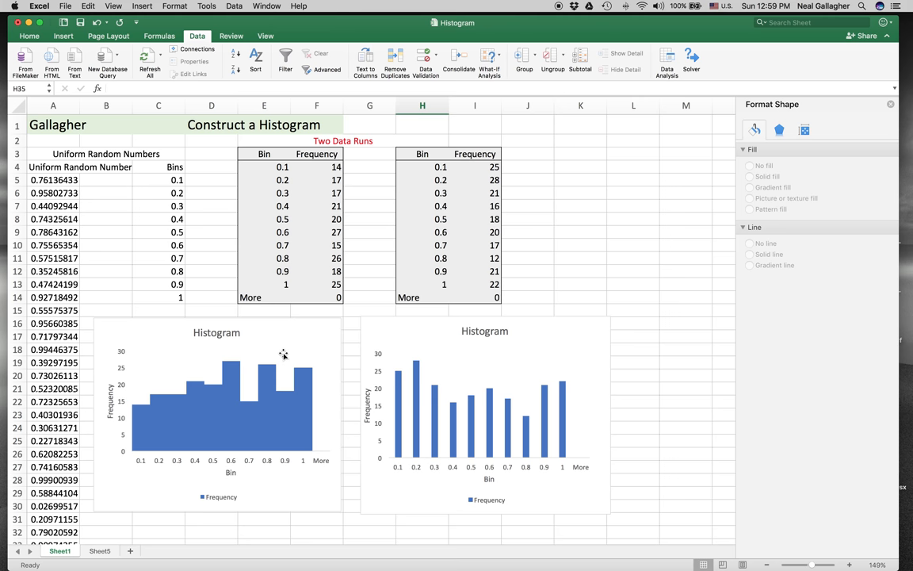
mouse_move(279, 180)
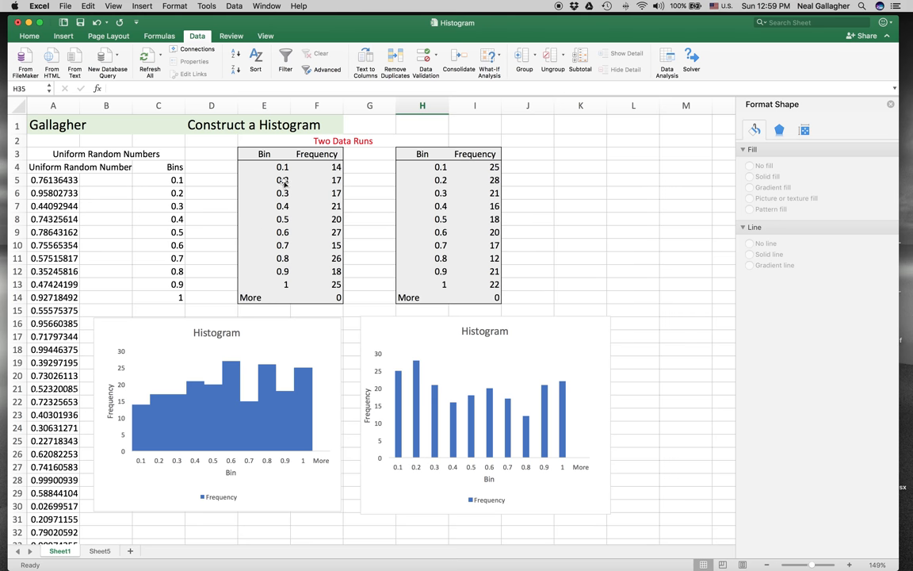
mouse_move(260, 276)
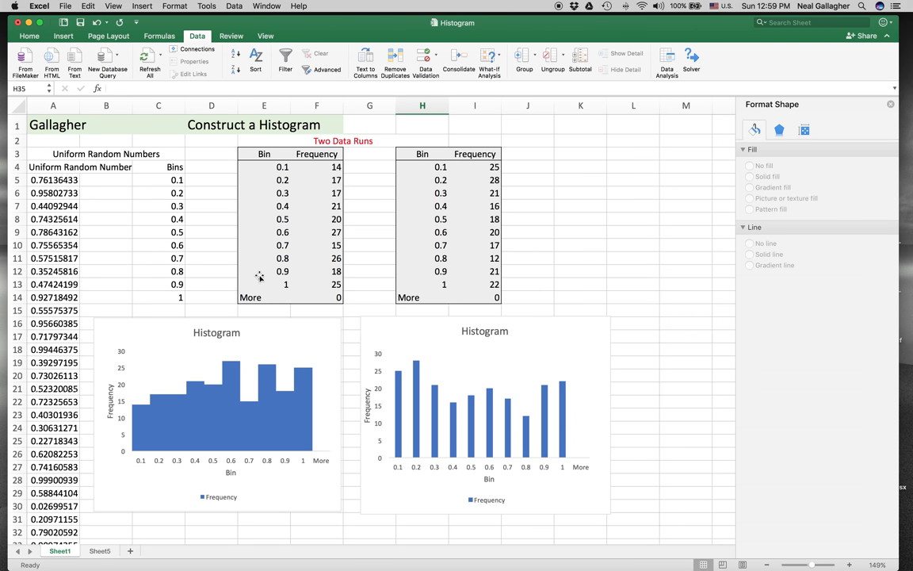
mouse_move(327, 309)
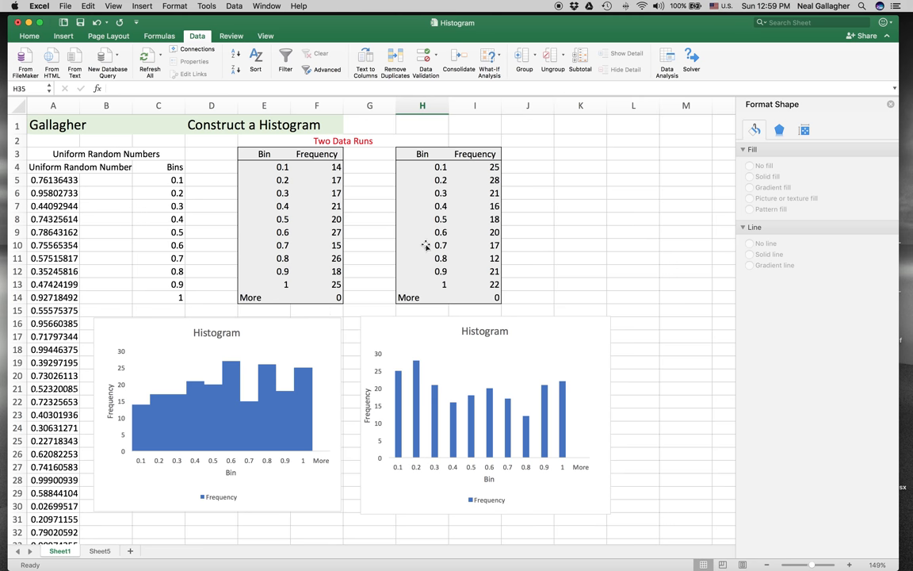
mouse_move(448, 219)
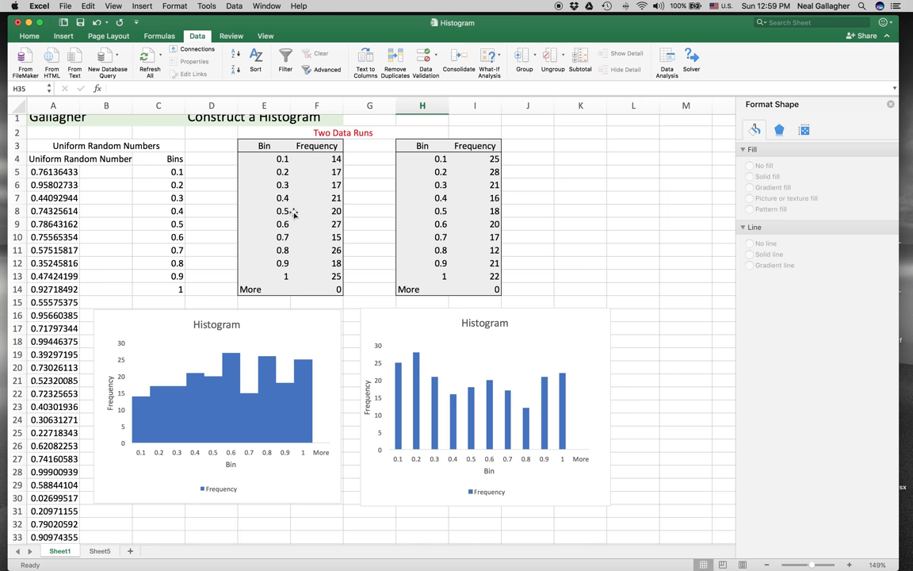
mouse_move(456, 396)
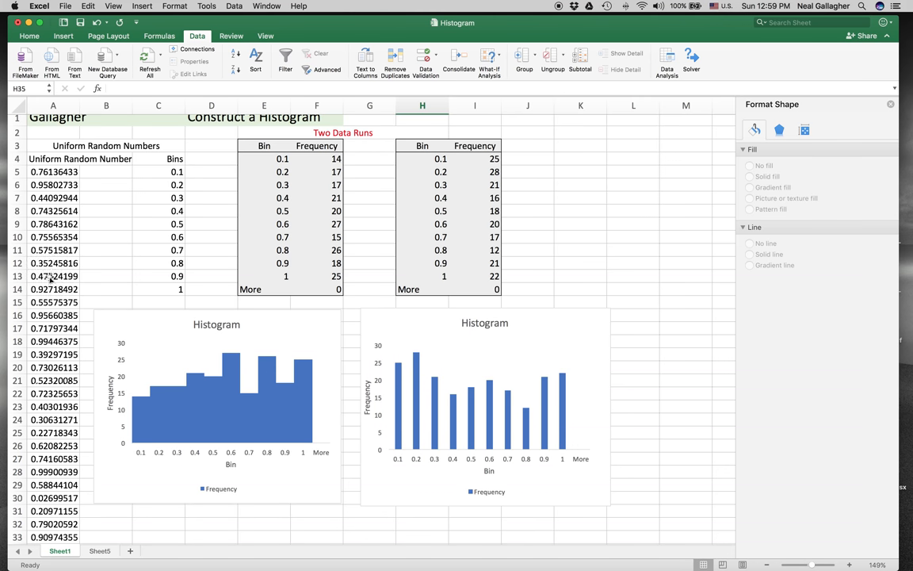
mouse_move(98, 289)
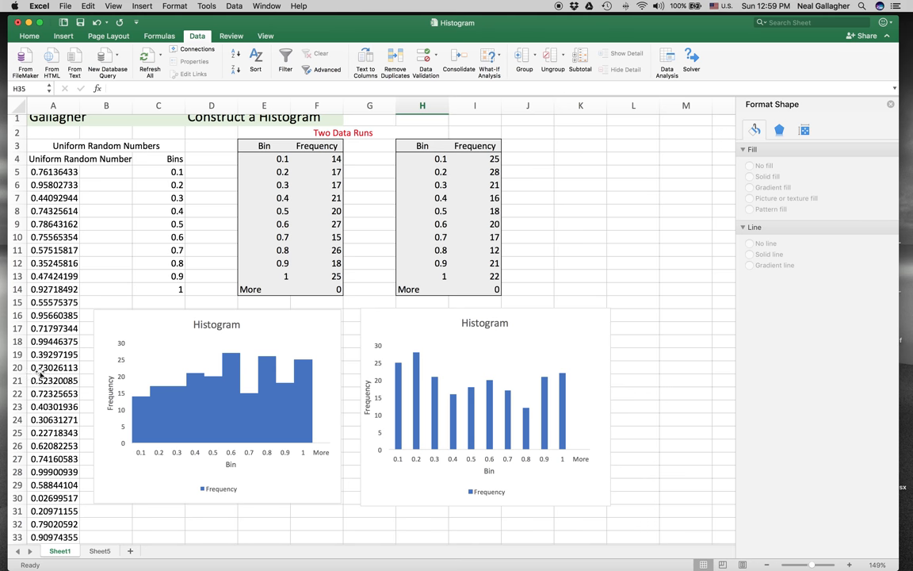
mouse_move(637, 223)
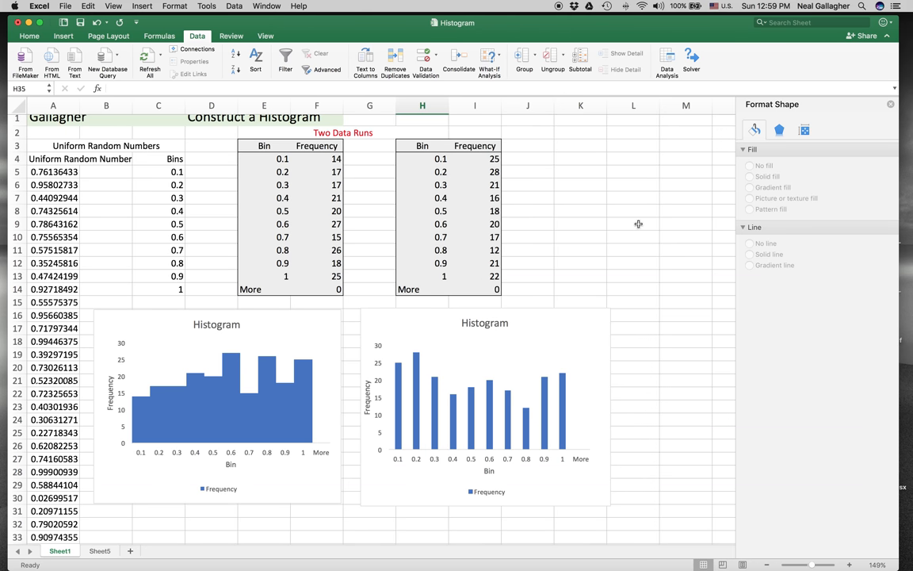
mouse_move(585, 161)
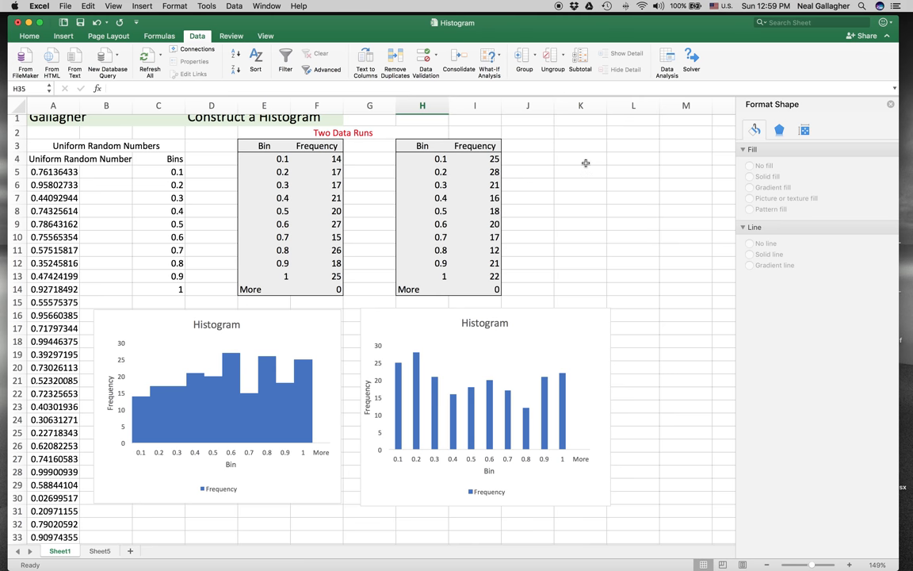
- Enter 1 in K4 and again in K5 so the RAND values recalculate
click(580, 158)
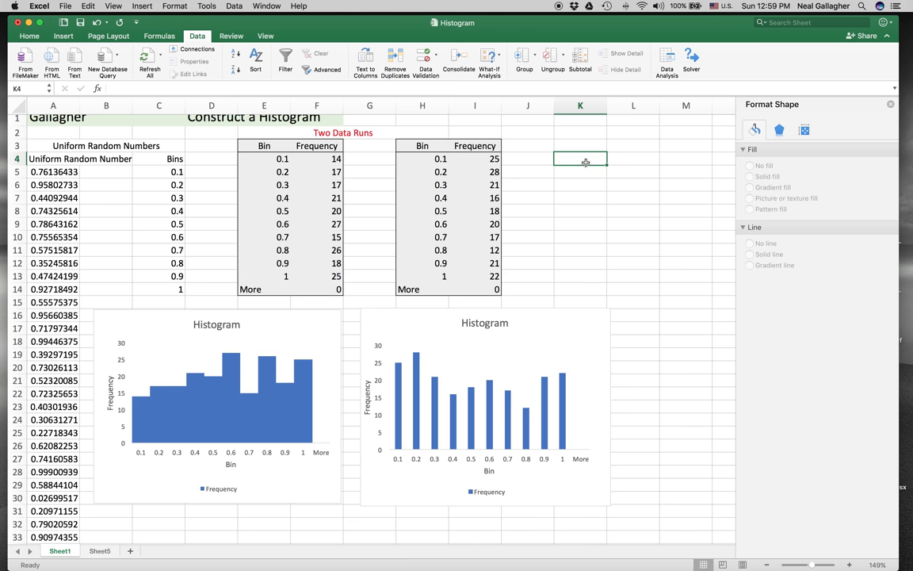
text(1)
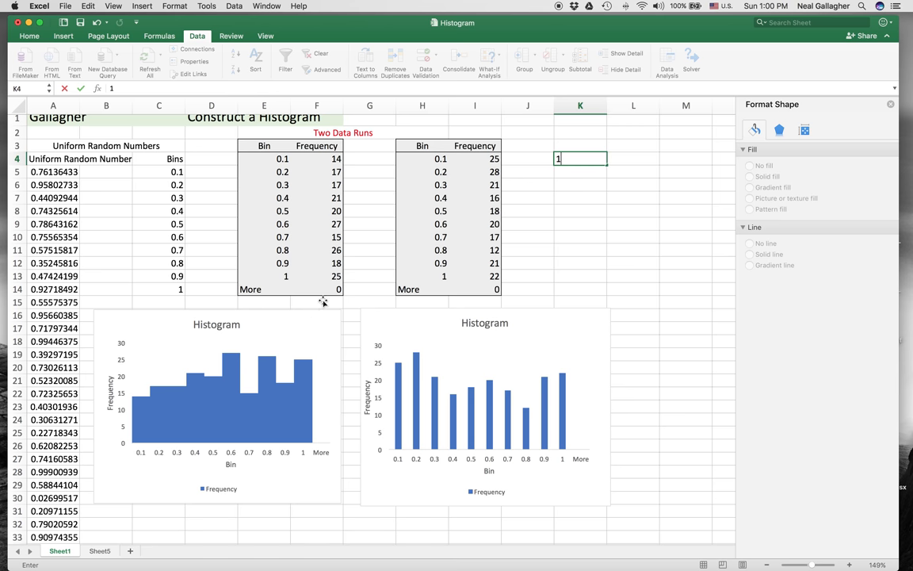
mouse_move(577, 213)
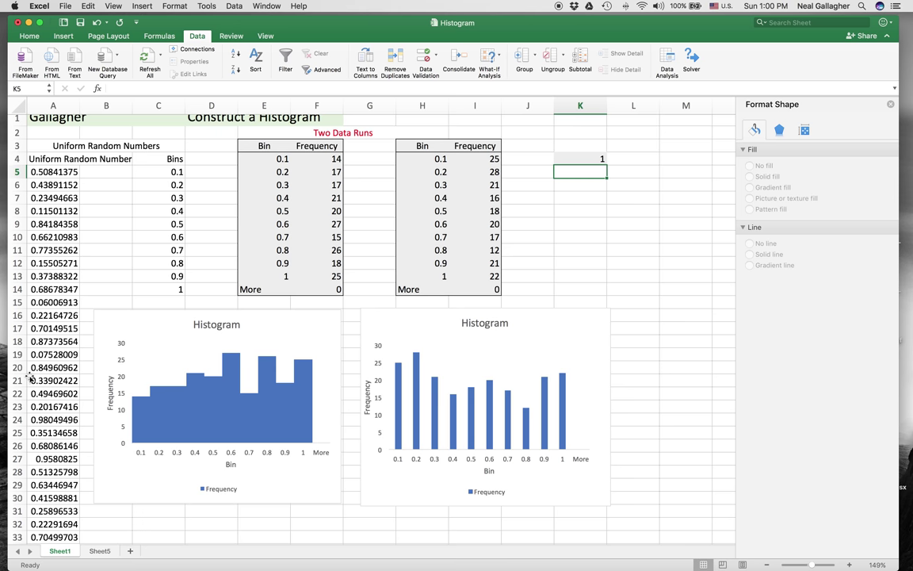
mouse_move(430, 255)
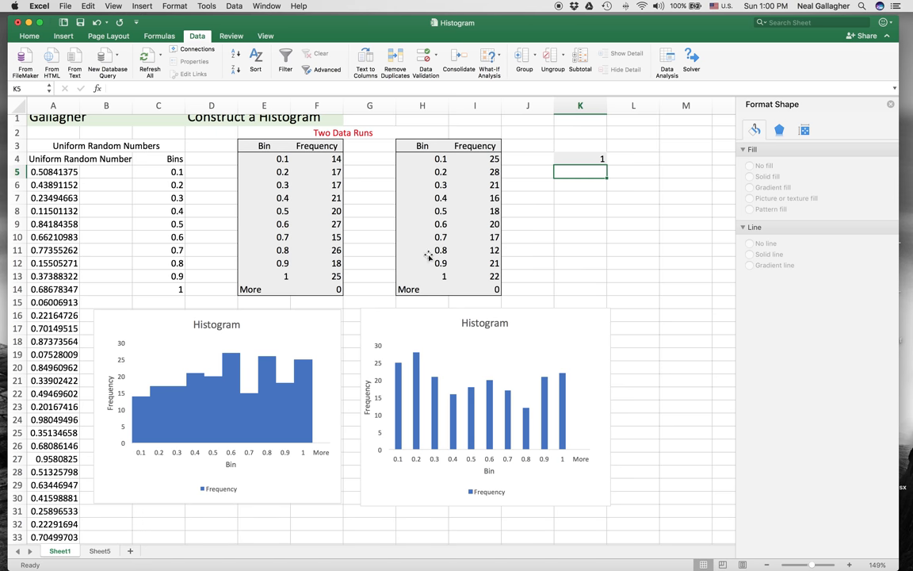
mouse_move(270, 359)
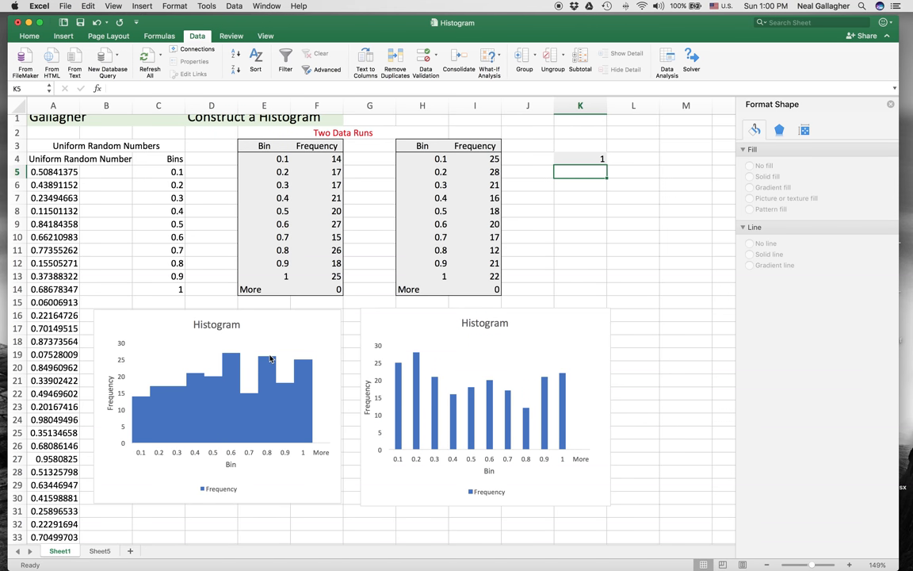
mouse_move(288, 352)
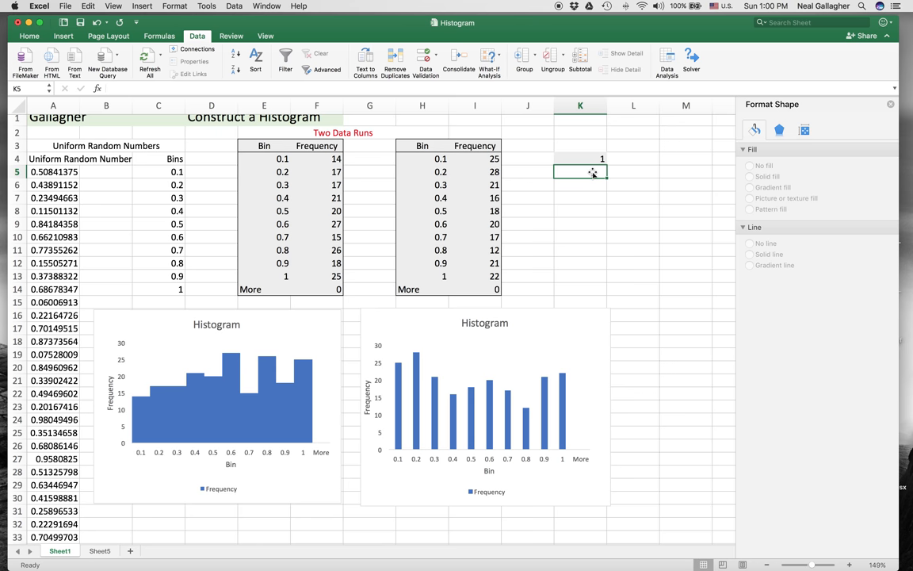
text(1)
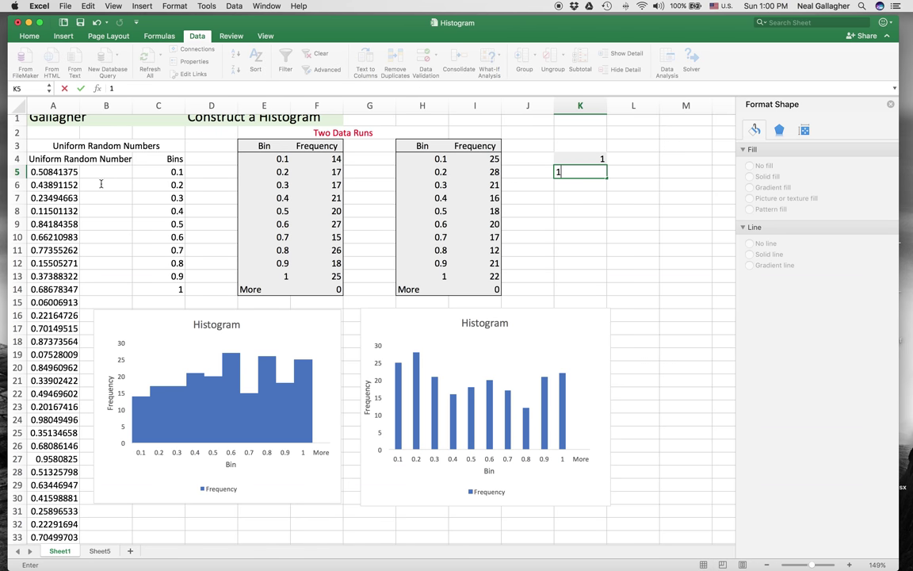
mouse_move(212, 409)
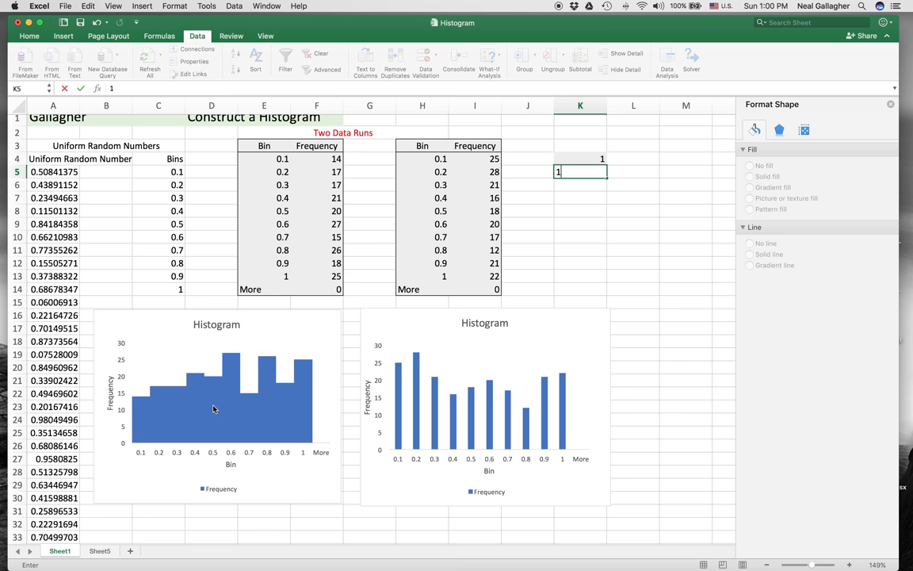
mouse_move(447, 361)
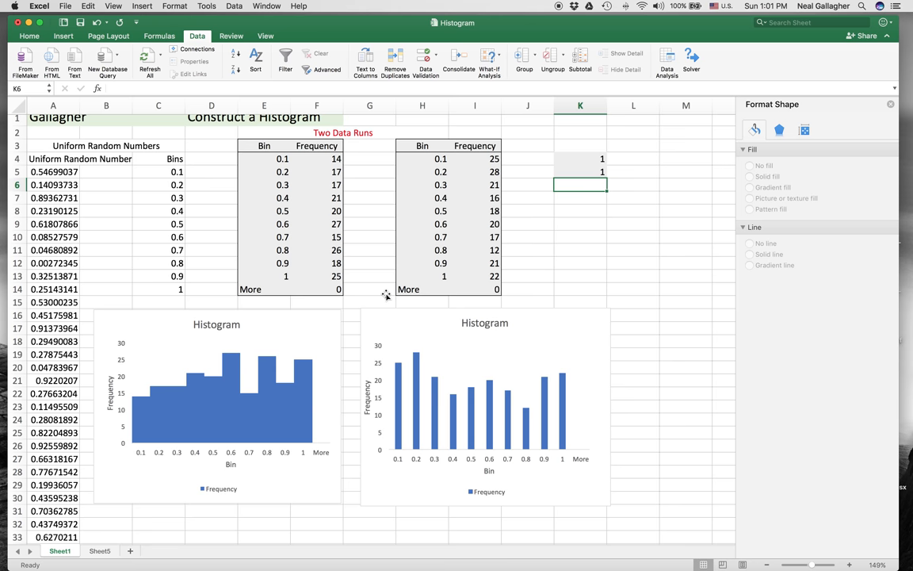
mouse_move(358, 316)
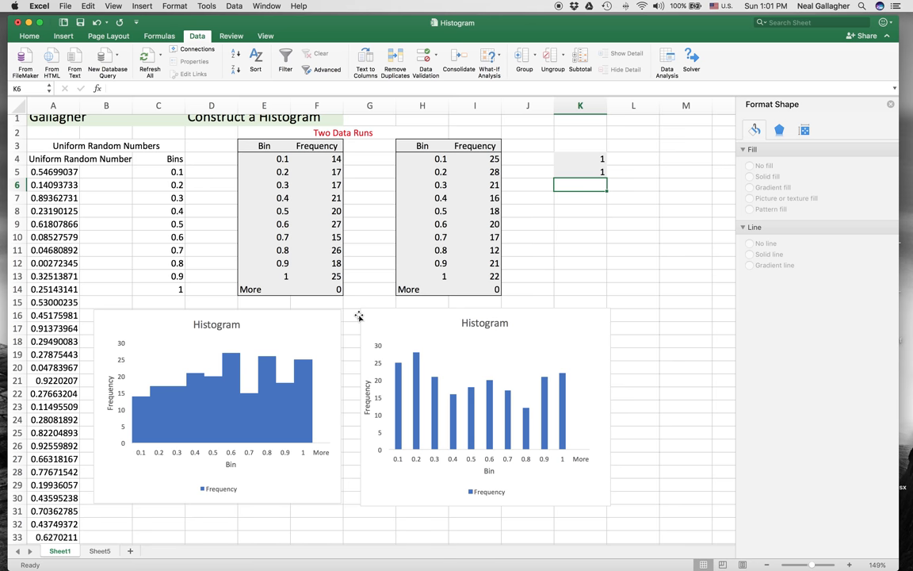
mouse_move(358, 315)
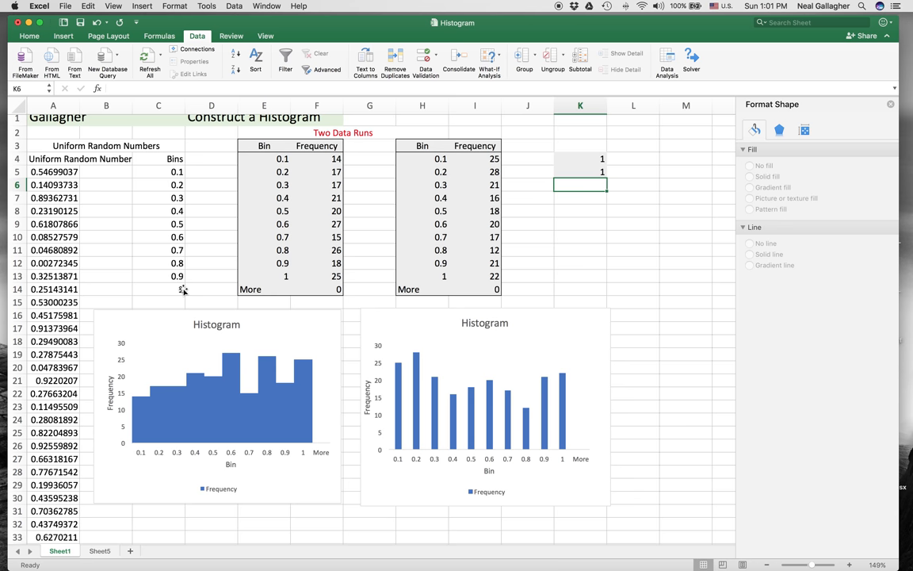
mouse_move(168, 159)
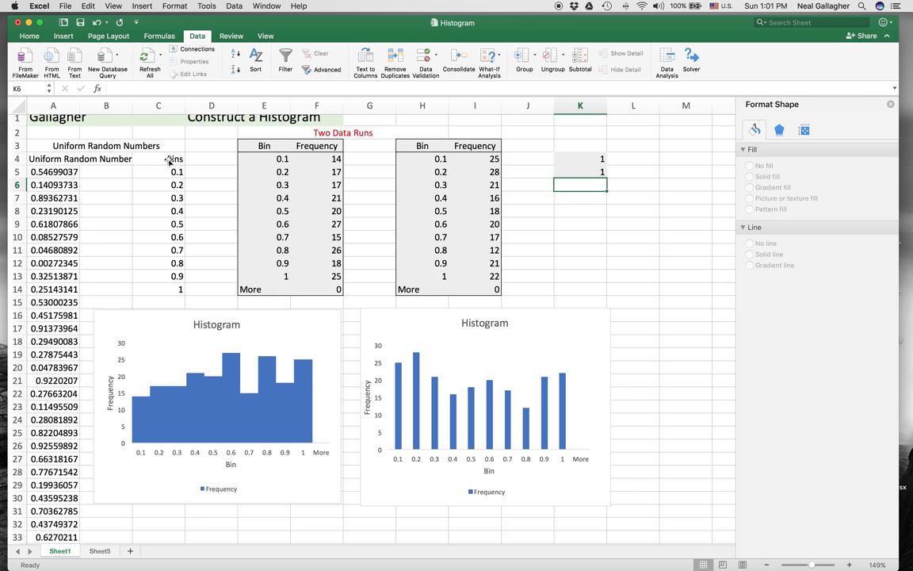
- Copy the Bins heading and values C4:C14 and paste them at C34
click(159, 158)
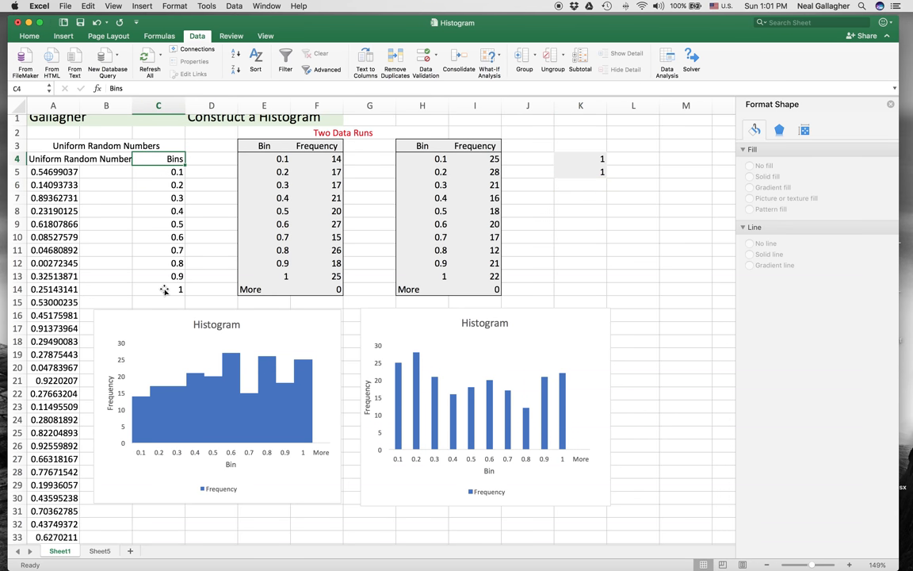
drag(159, 159, 158, 289)
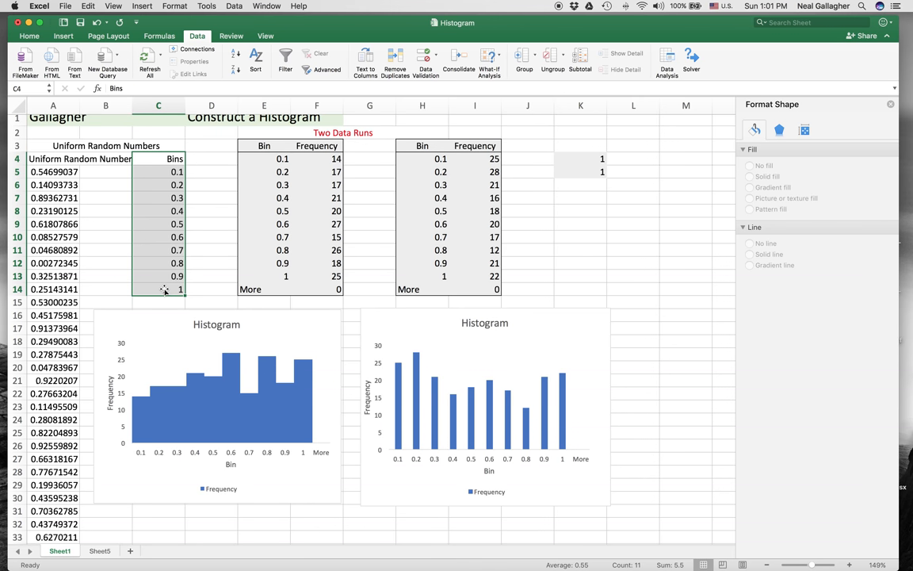
scroll(down, 3)
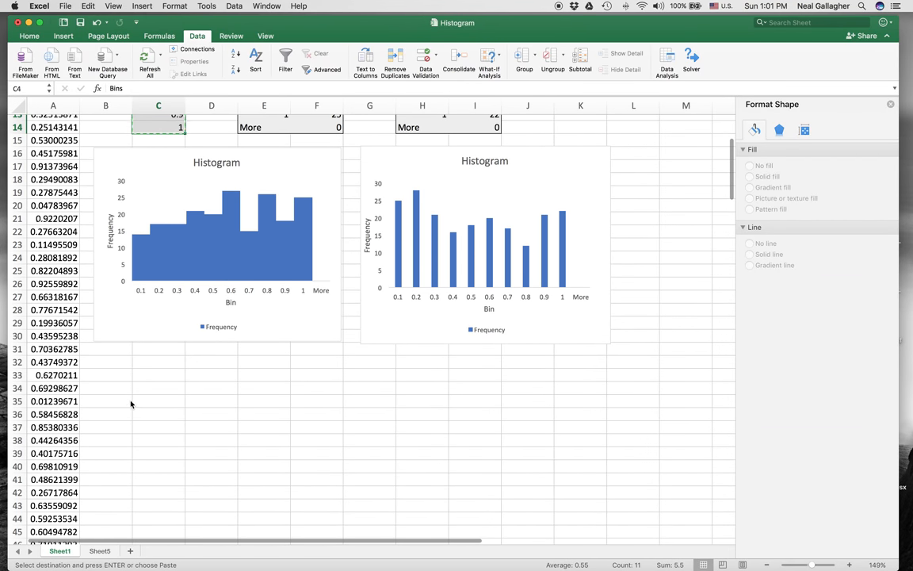
click(159, 389)
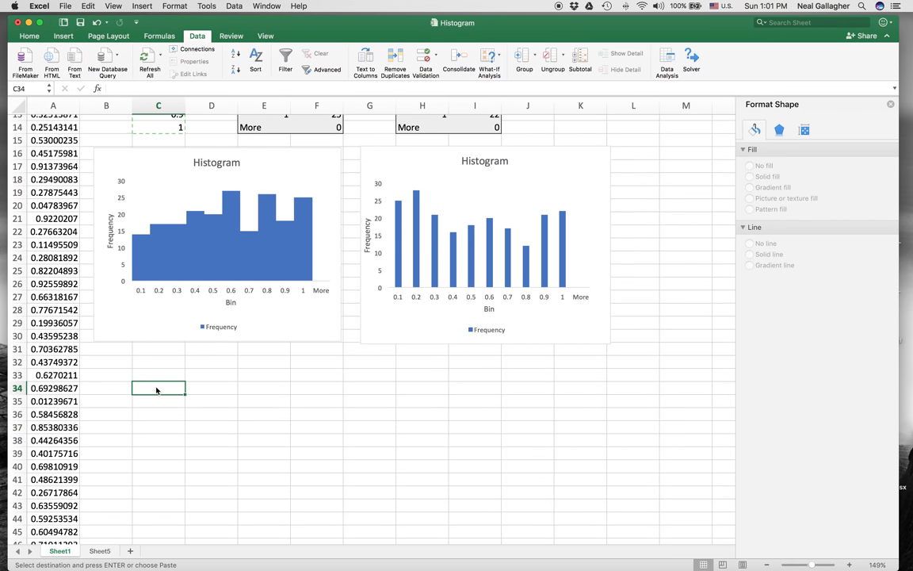
key(Enter)
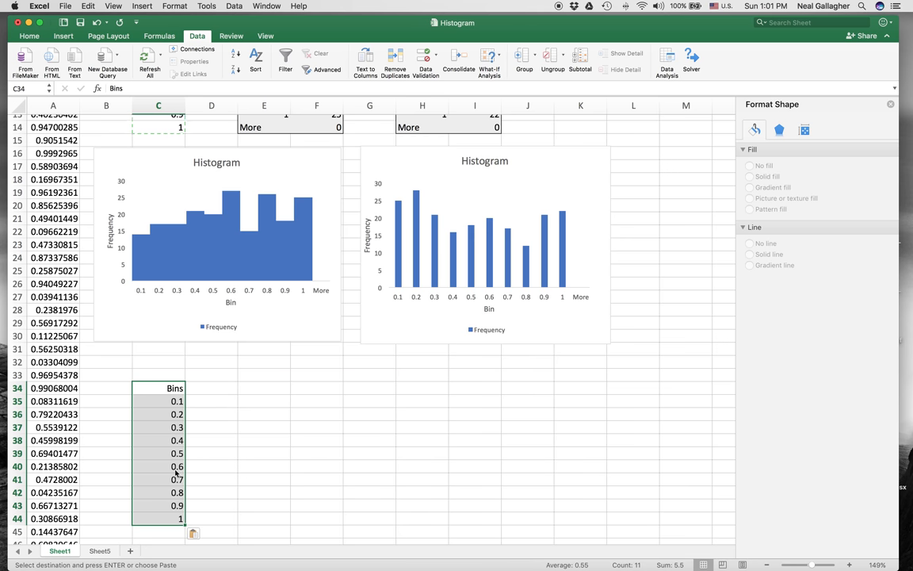
mouse_move(204, 389)
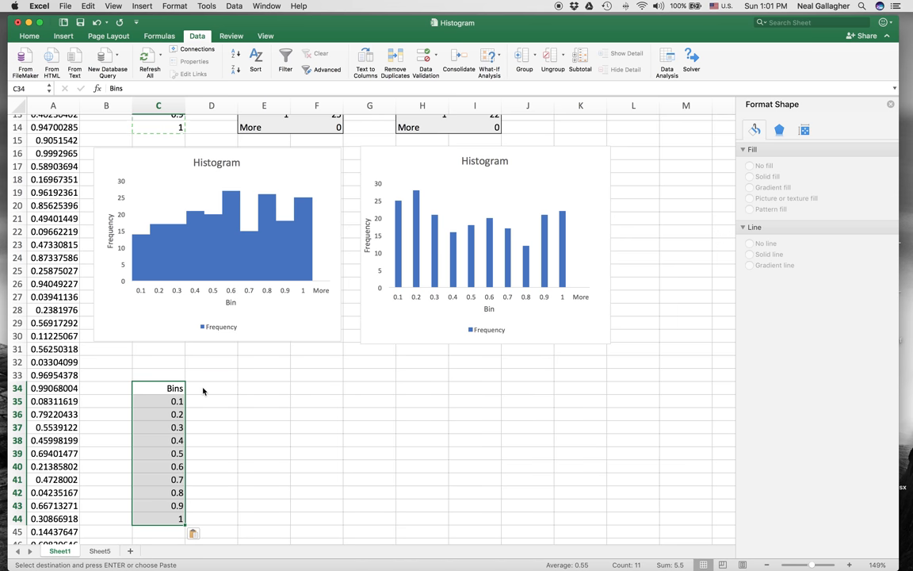
- Add a Frequency heading beside the copied Bins and select D35:D44 as the output range
click(211, 387)
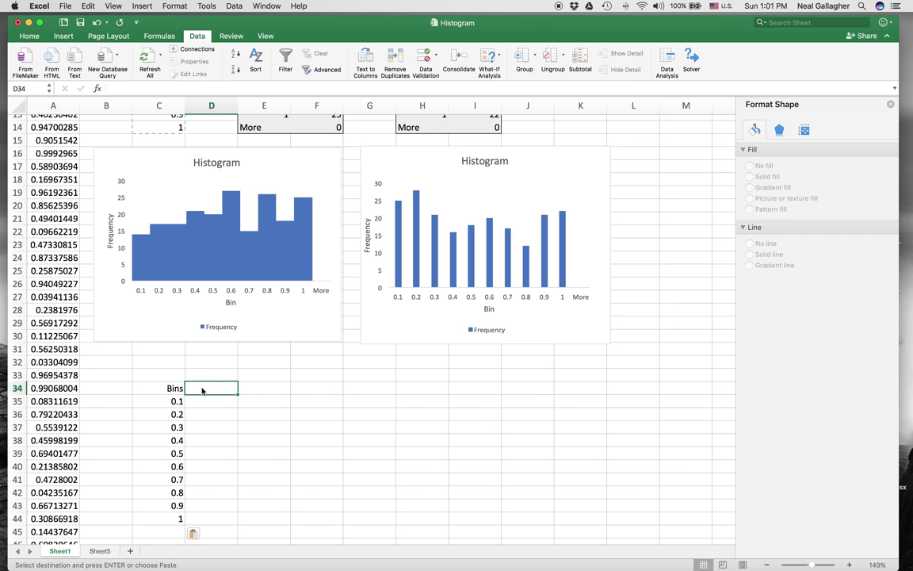
text(F)
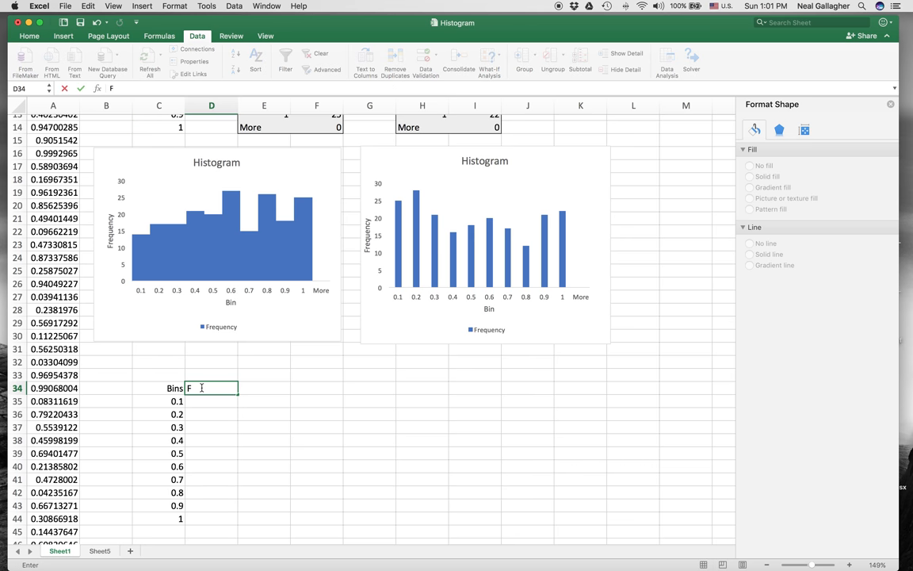
text(requn)
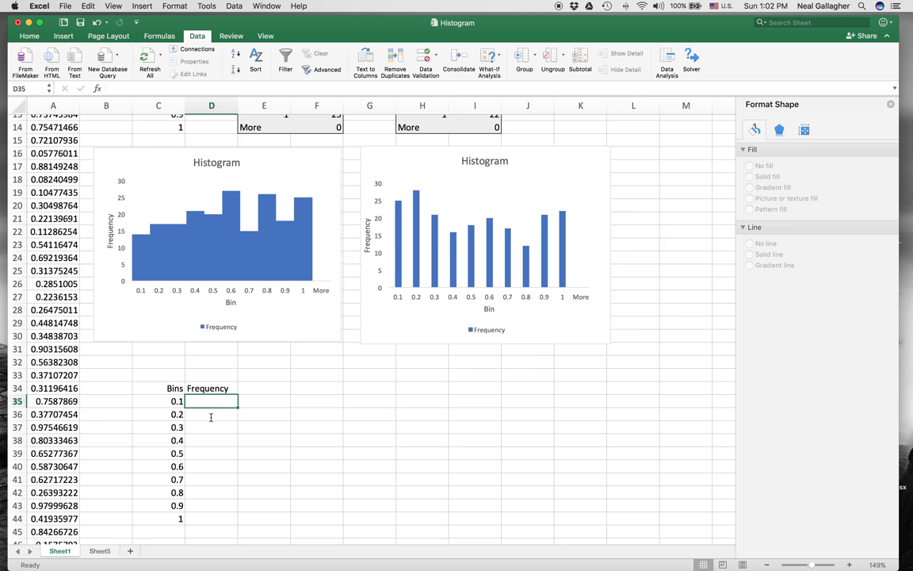
scroll(down, 3)
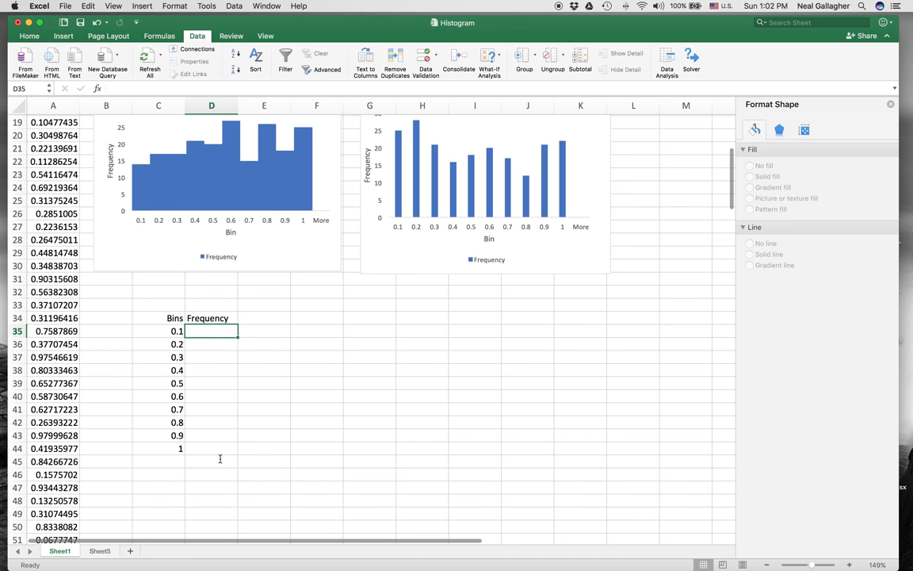
mouse_move(213, 381)
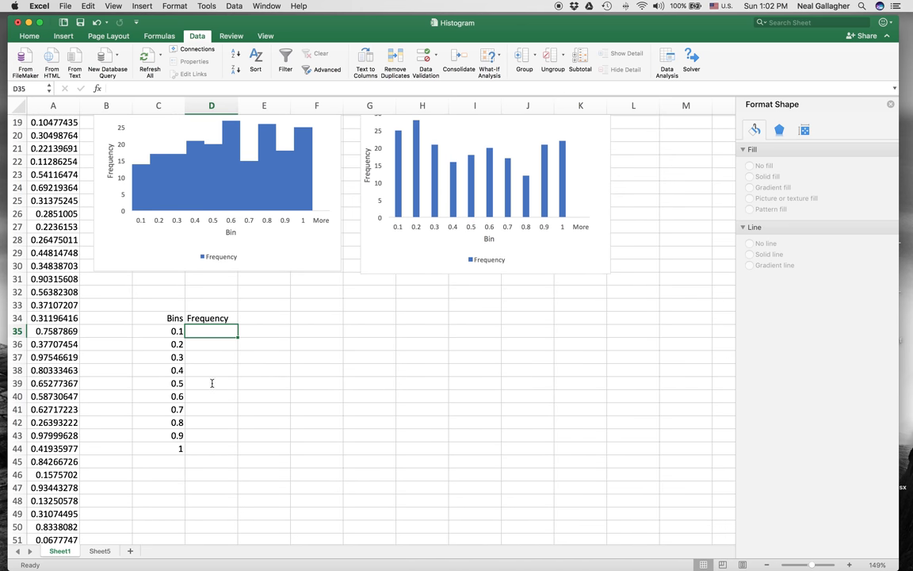
mouse_move(216, 457)
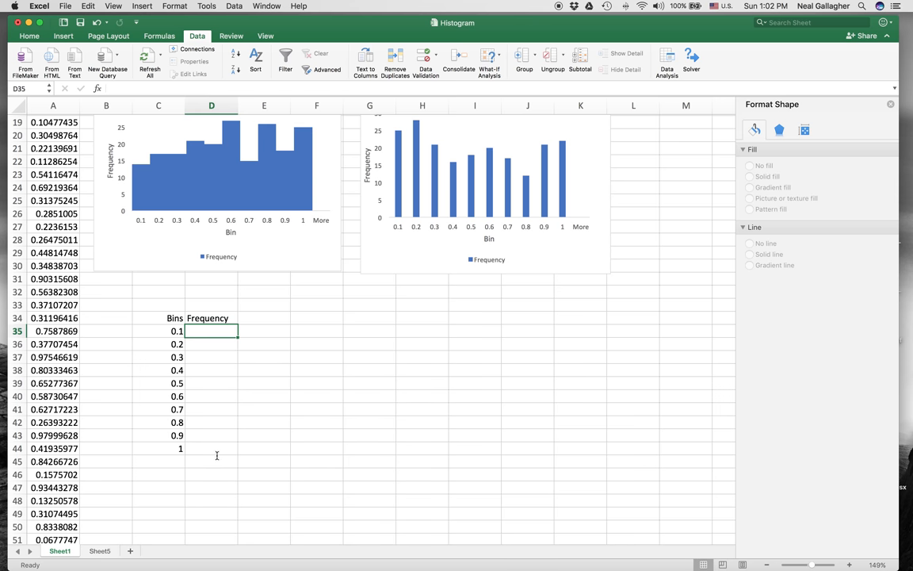
drag(211, 332, 211, 447)
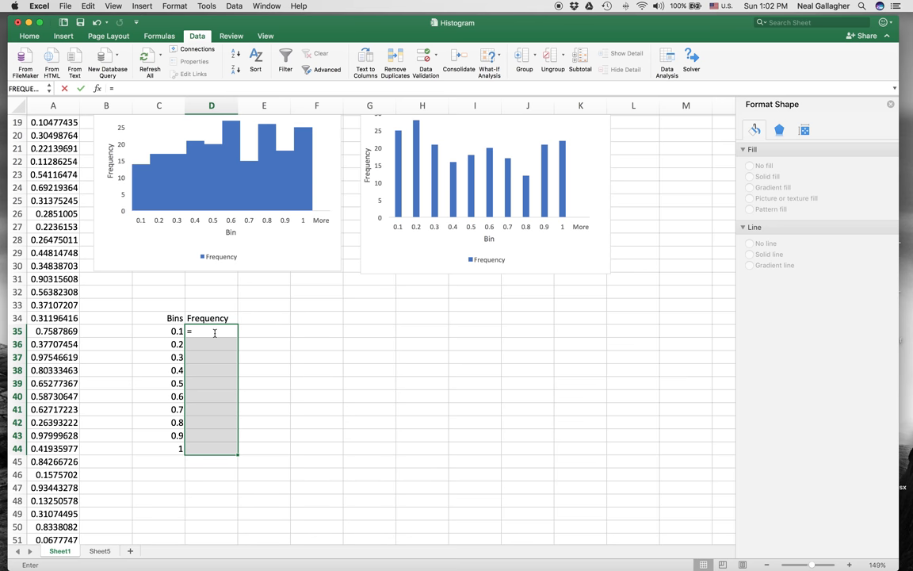
- Begin =FREQUENCY( with the random numbers A5:A204 as the data array
text(=FREQUENCY()
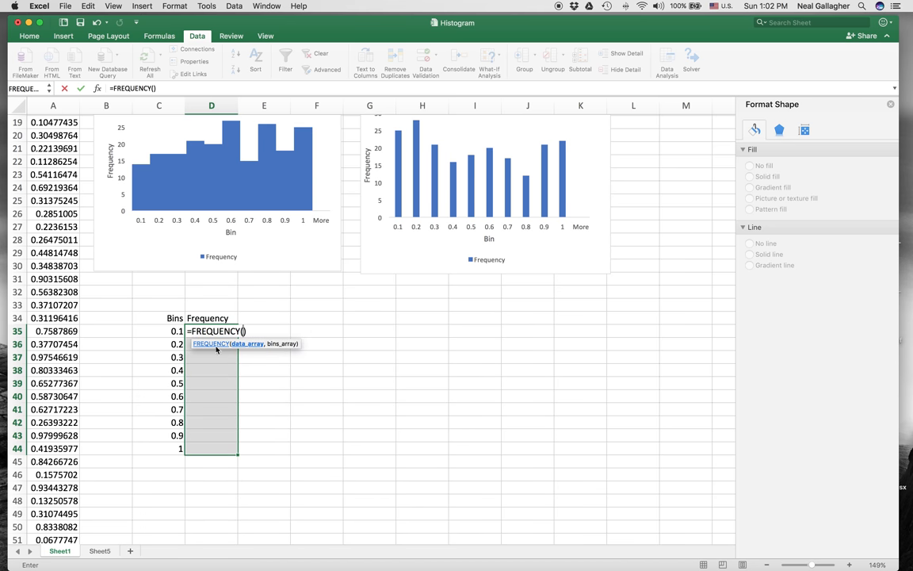
mouse_move(248, 345)
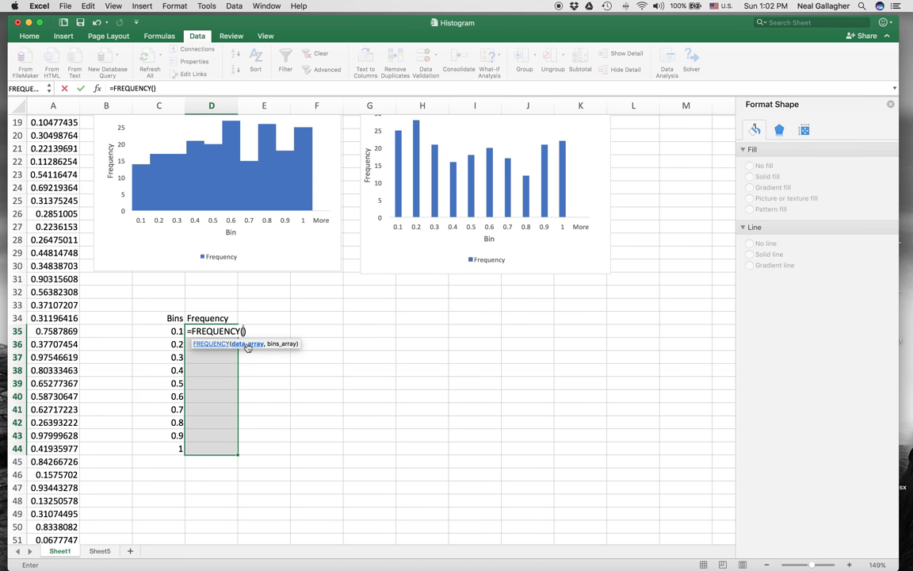
mouse_move(261, 346)
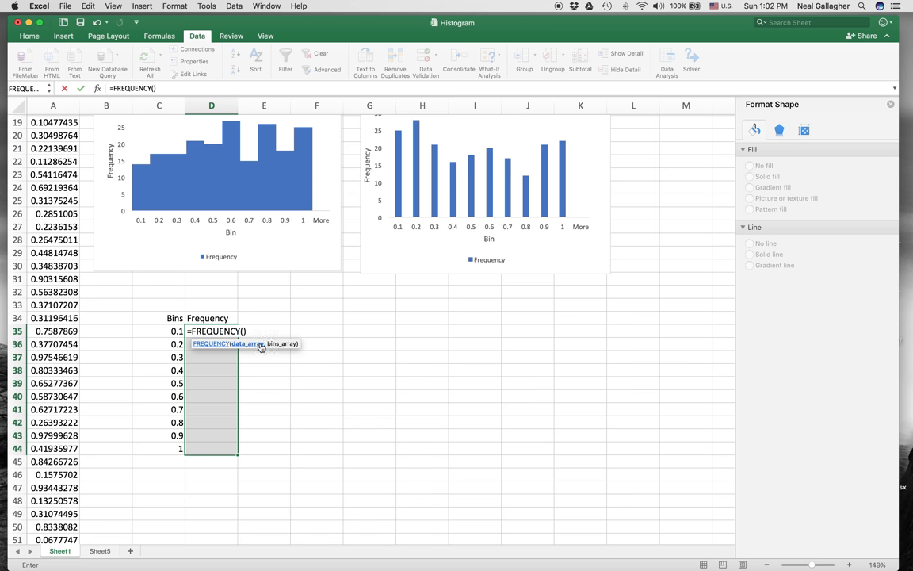
mouse_move(307, 347)
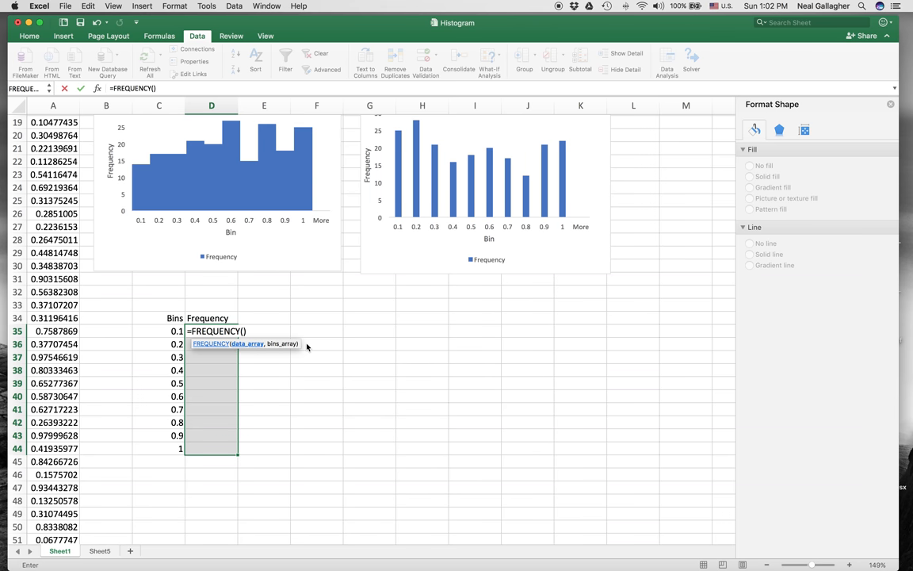
scroll(up, 3)
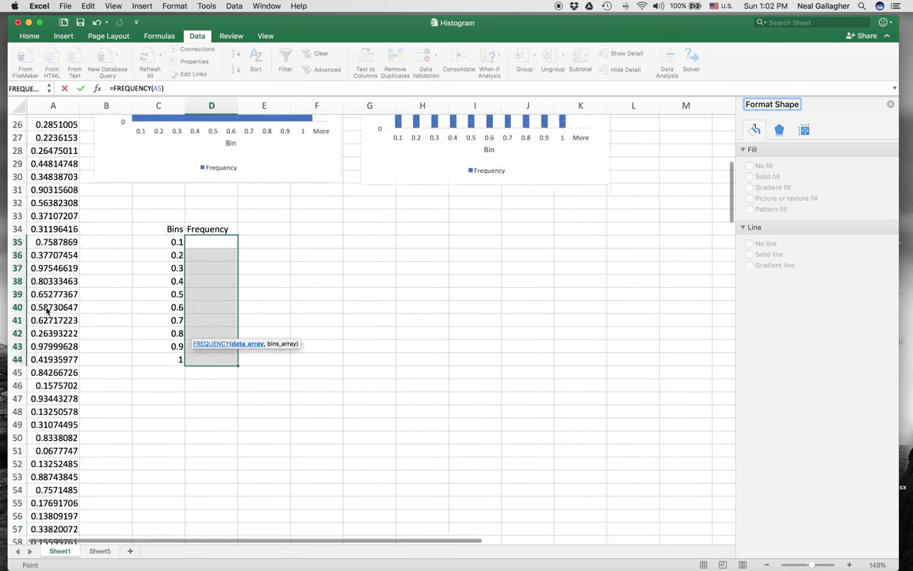
scroll(down, 3)
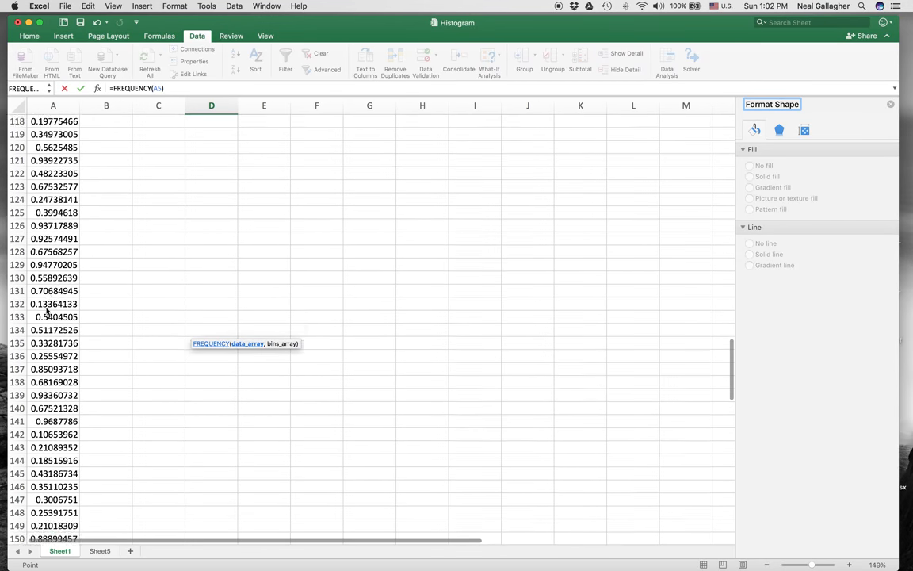
scroll(down, 3)
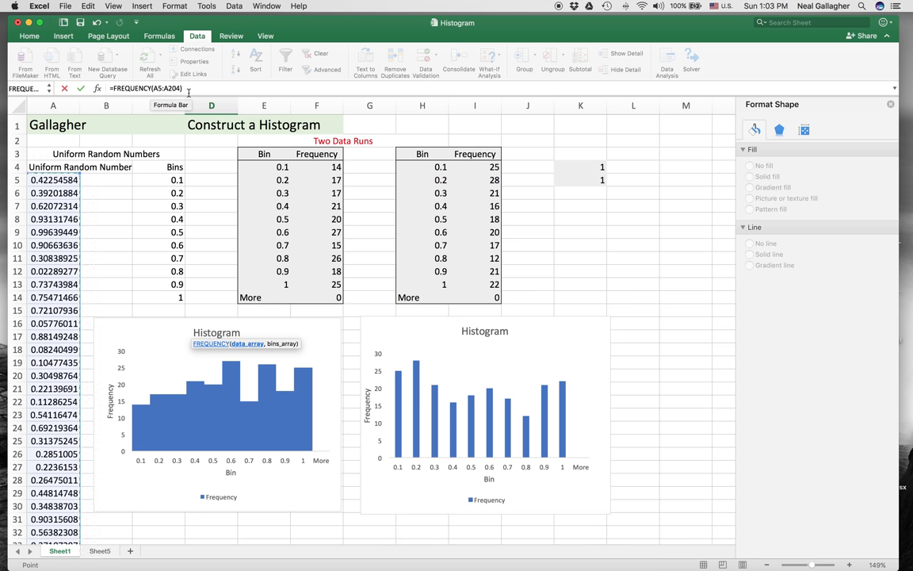
mouse_move(222, 232)
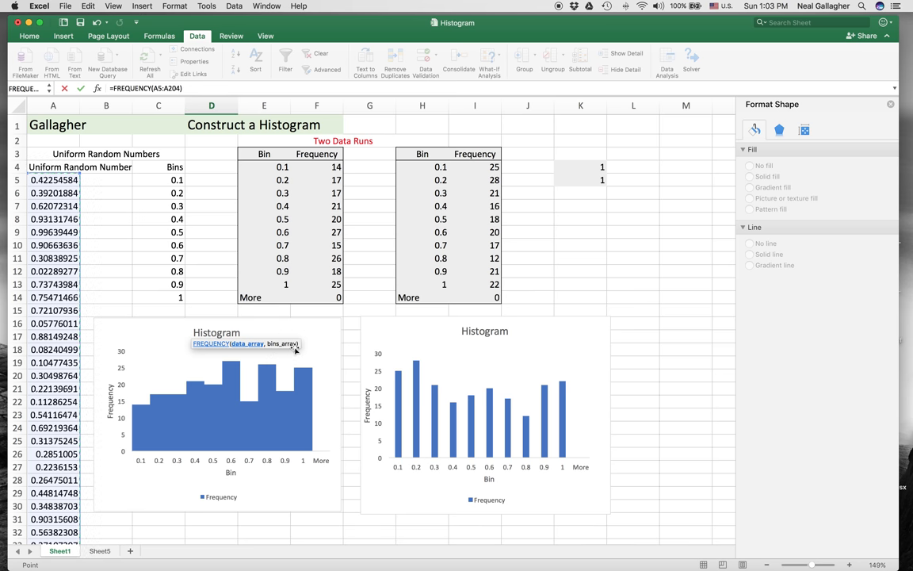
scroll(down, 3)
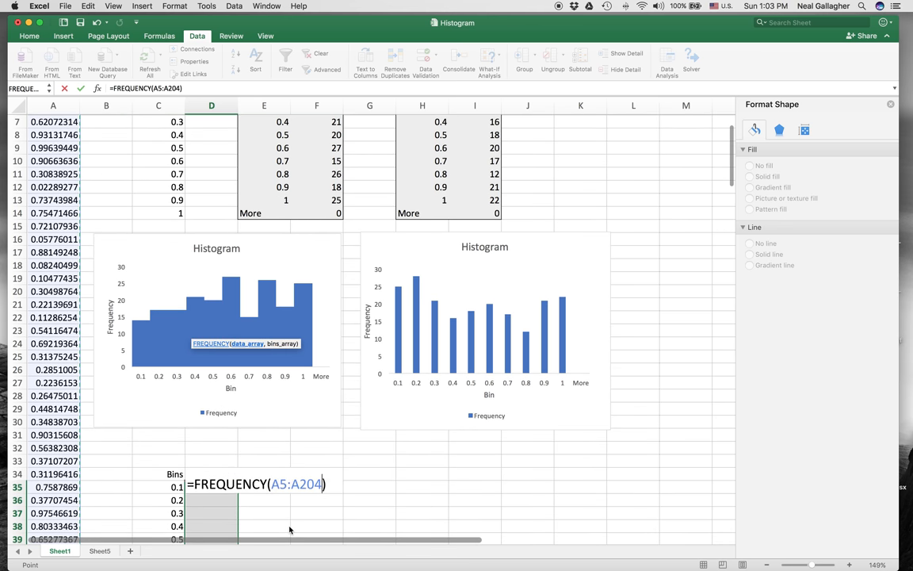
scroll(down, 3)
text(,)
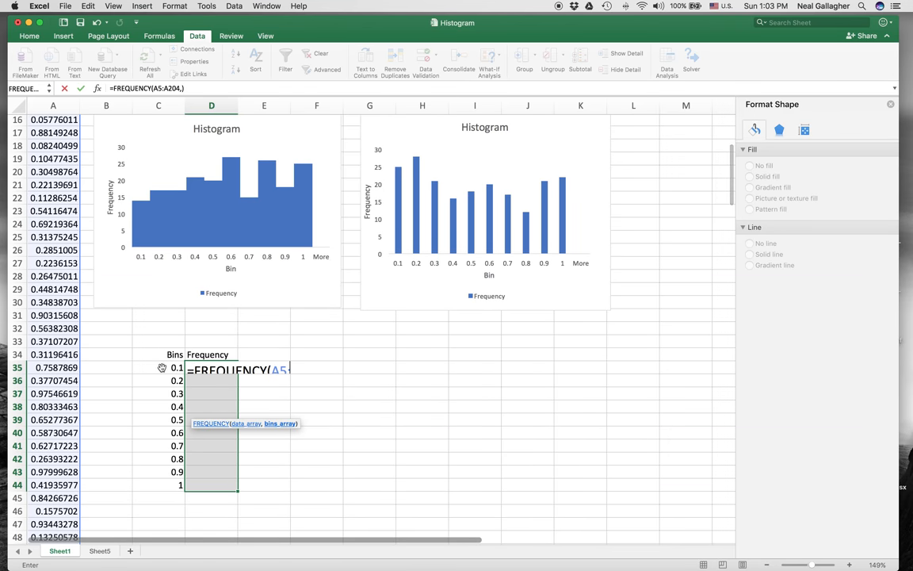
- Give the FREQUENCY formula the bins C35:C44 and enter it as an array formula
click(157, 368)
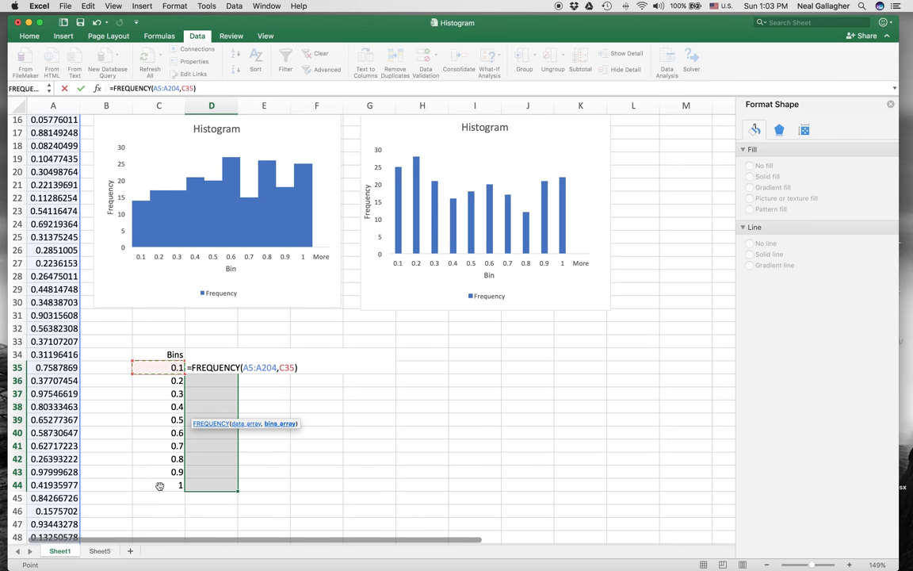
mouse_move(162, 488)
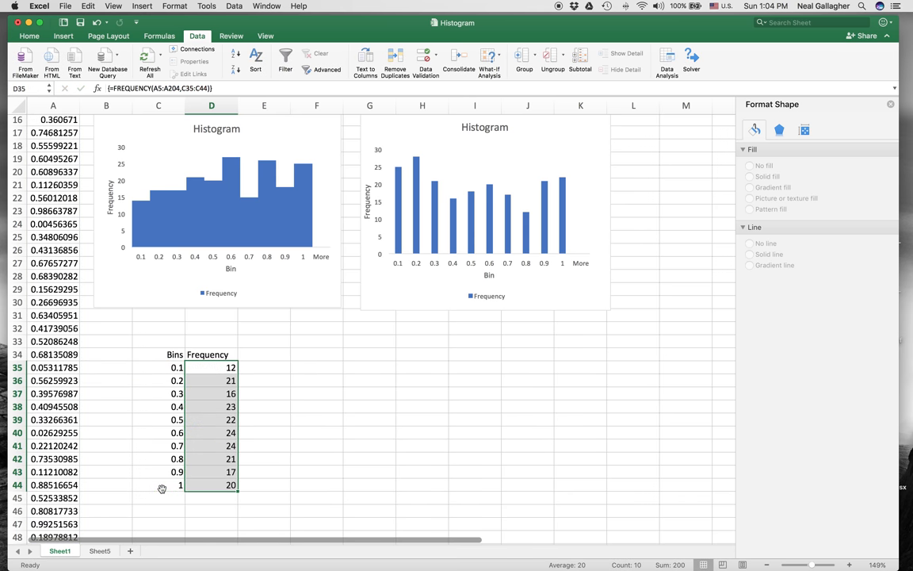
mouse_move(220, 428)
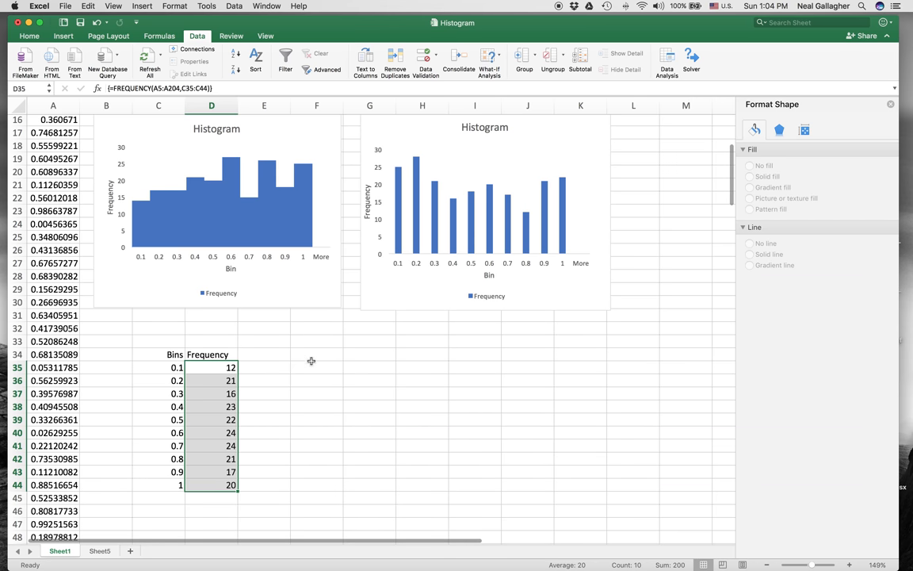
mouse_move(216, 425)
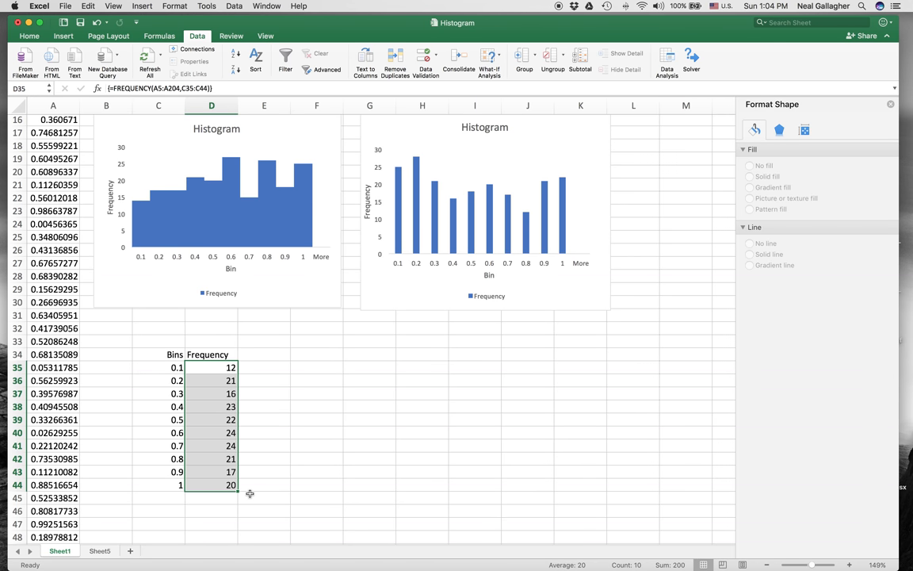
mouse_move(245, 473)
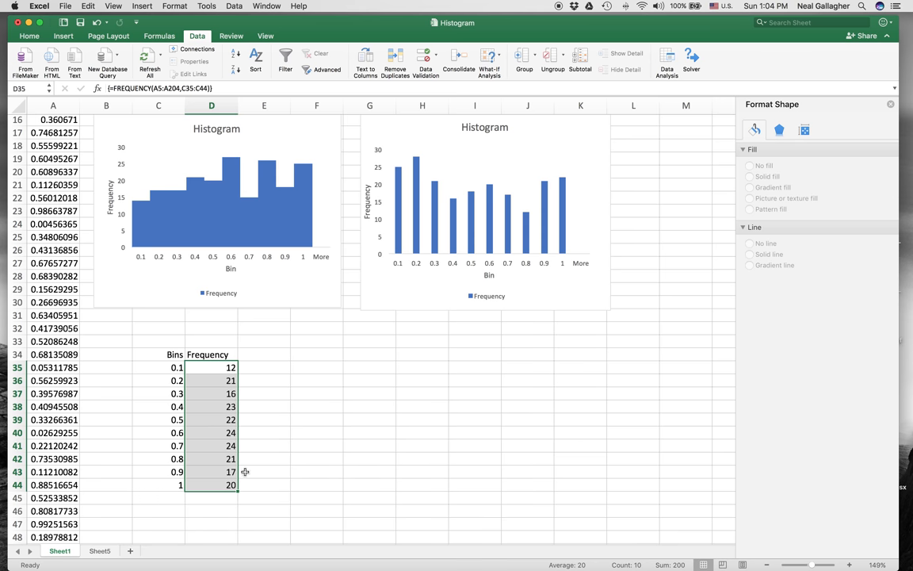
mouse_move(171, 355)
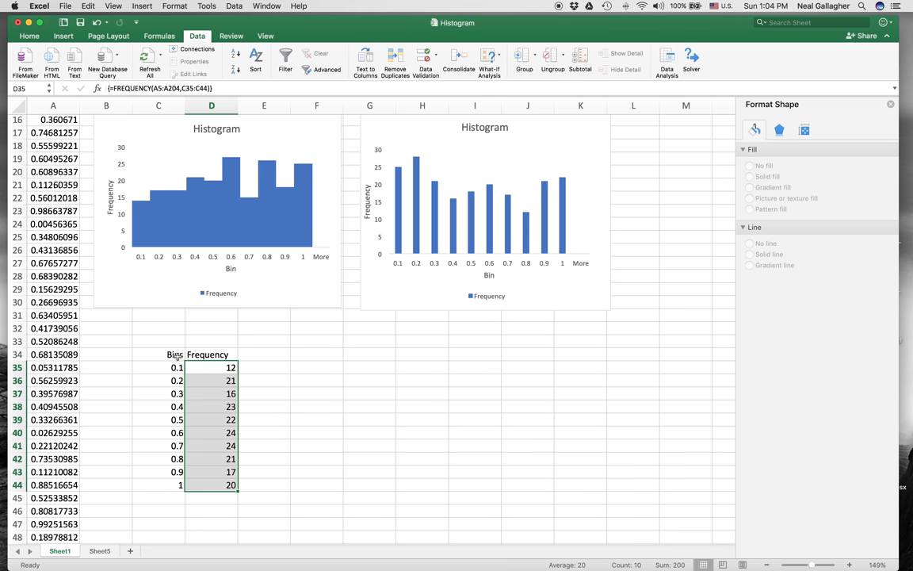
mouse_move(175, 469)
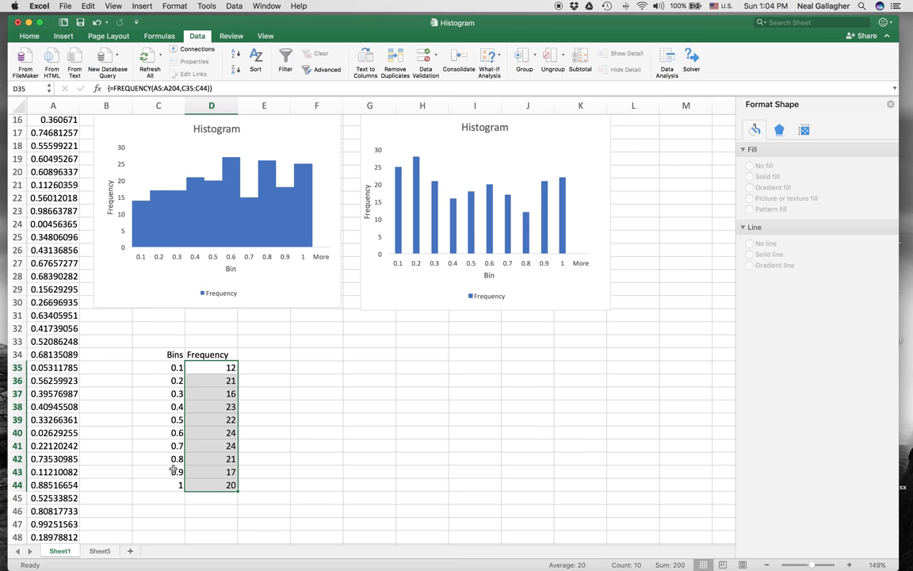
mouse_move(191, 441)
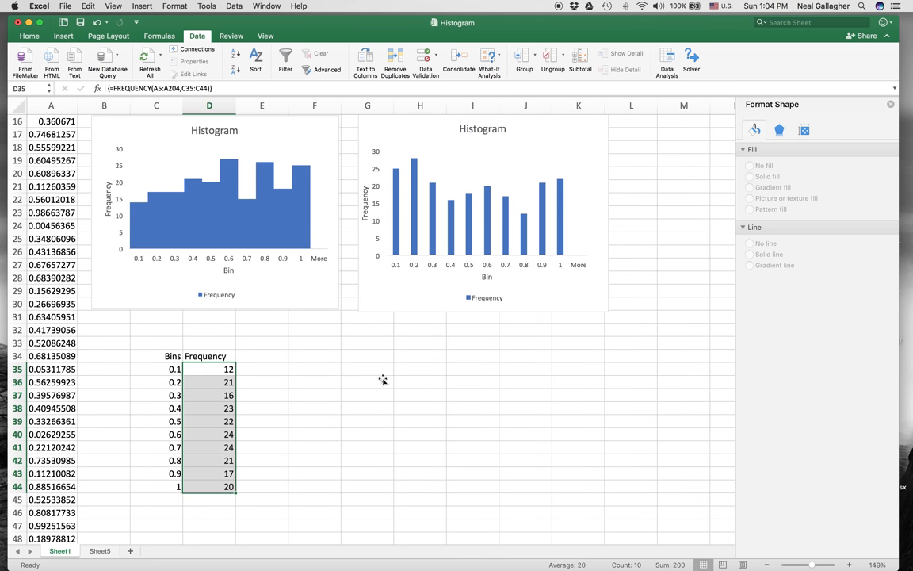
mouse_move(626, 396)
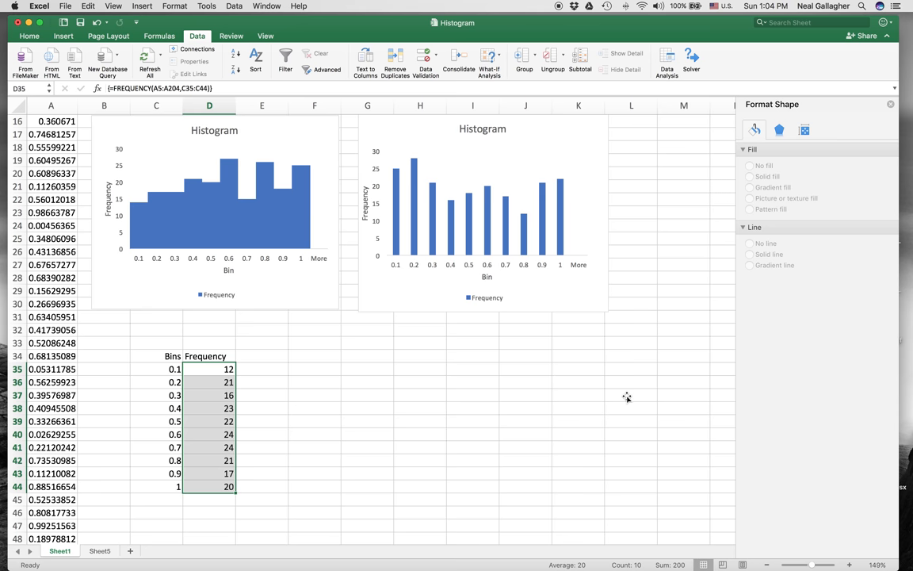
- Enter 1 in L37 so the random numbers and bin counts recalculate
click(631, 395)
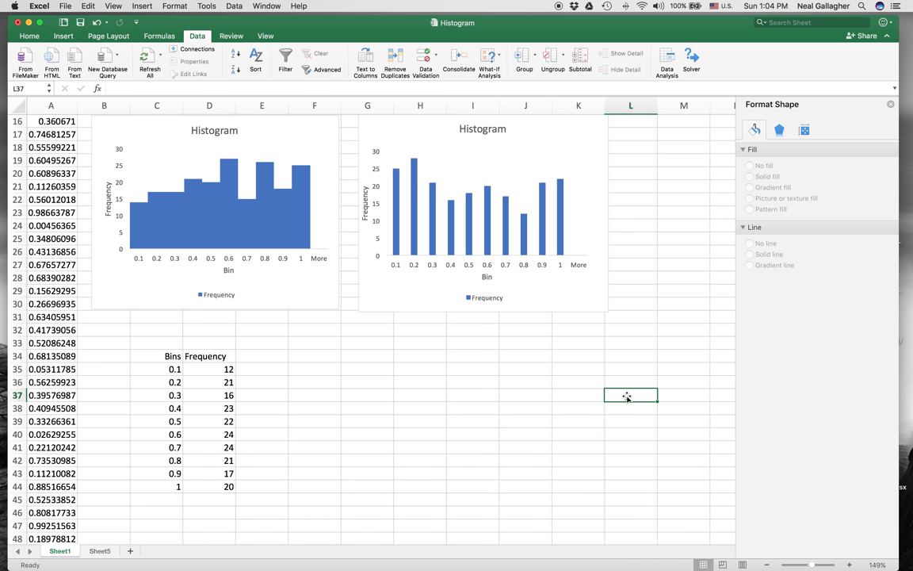
text(1)
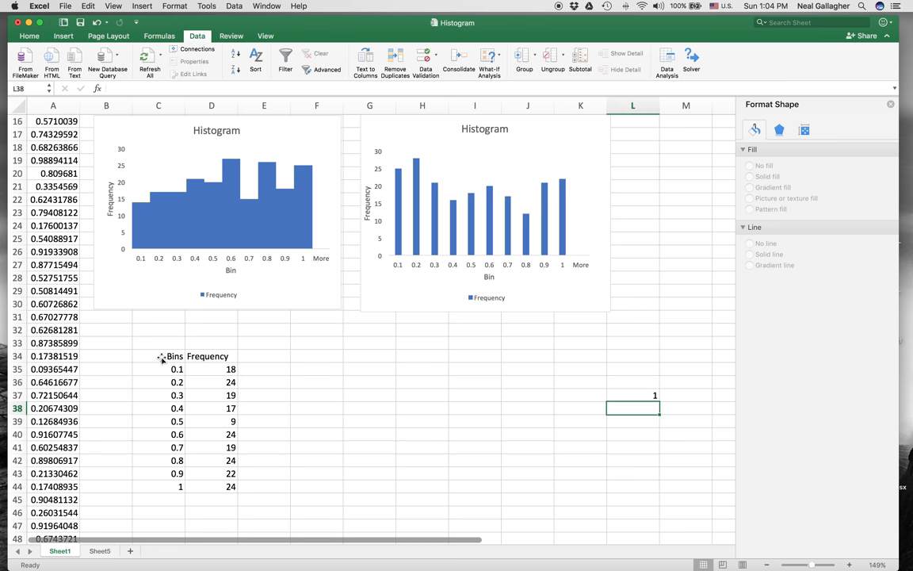
- Insert a clustered column chart from the new Bins and Frequency table
click(164, 355)
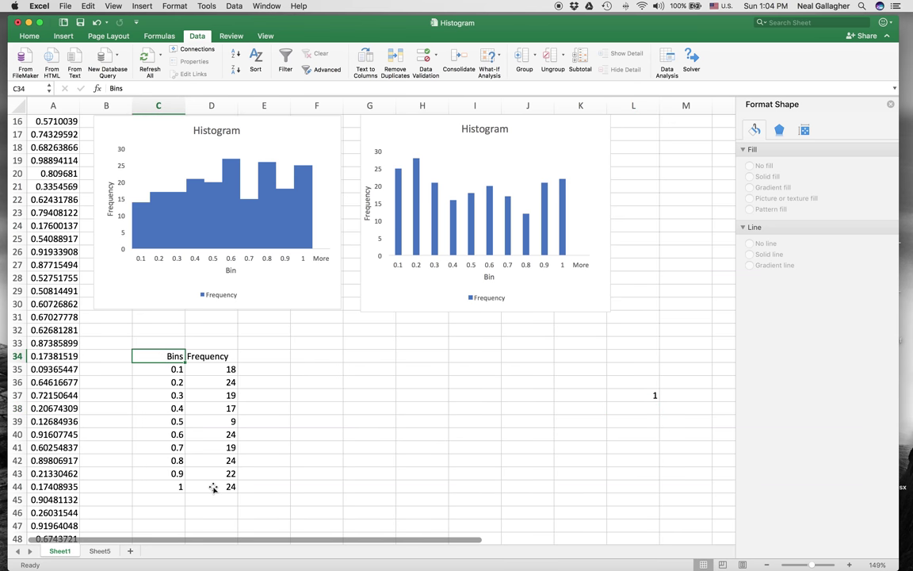
drag(175, 355, 232, 485)
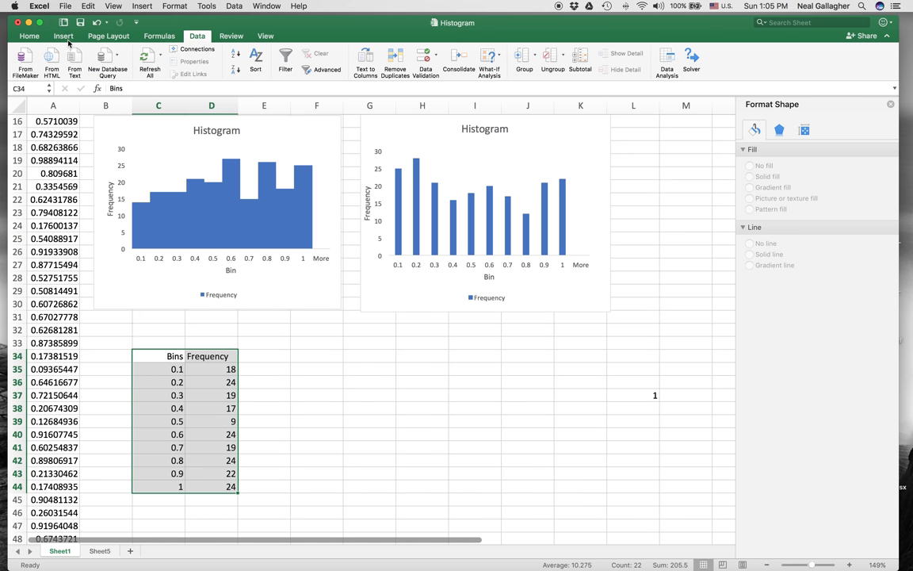
click(59, 36)
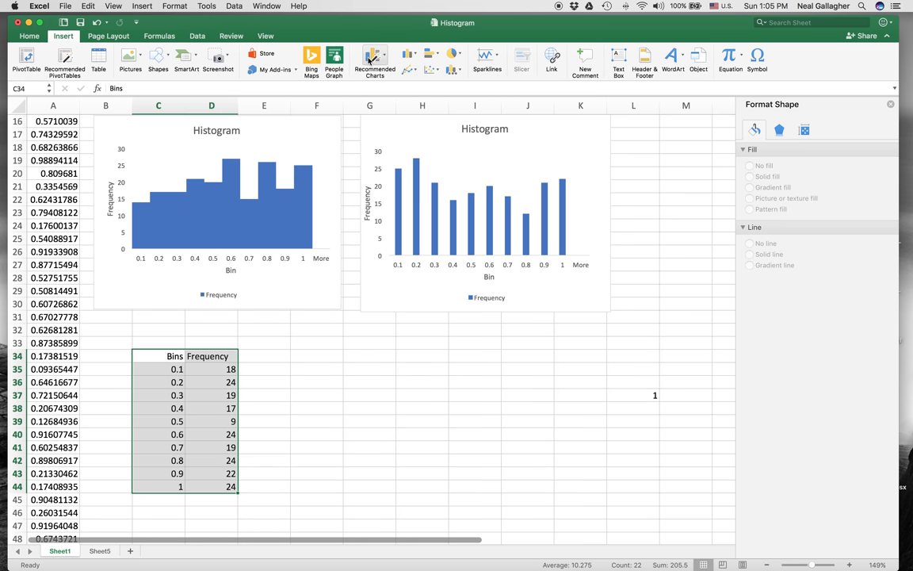
mouse_move(374, 60)
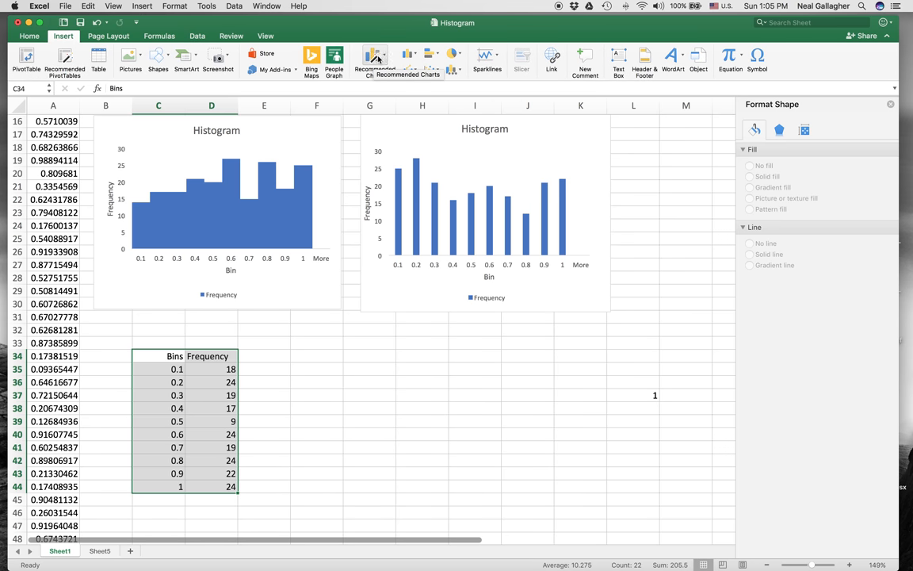
click(377, 56)
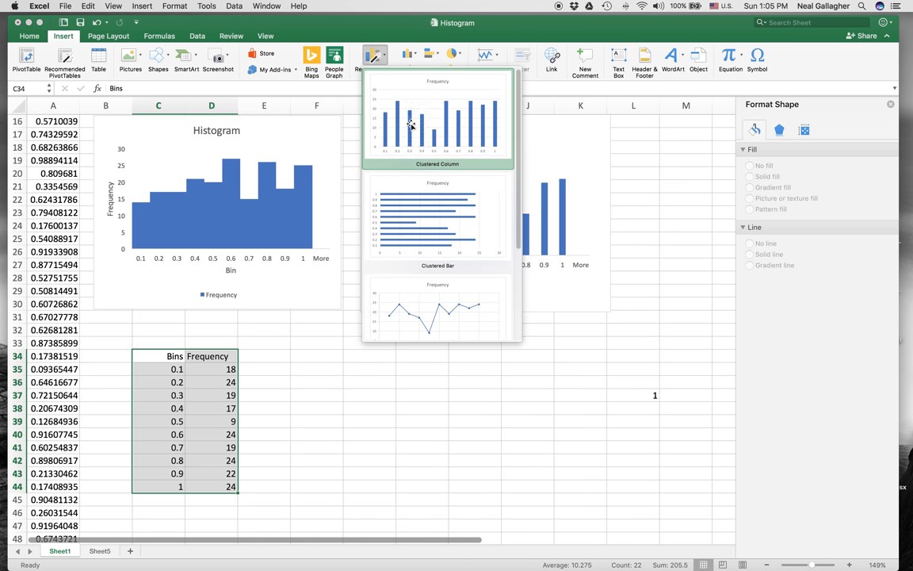
click(411, 123)
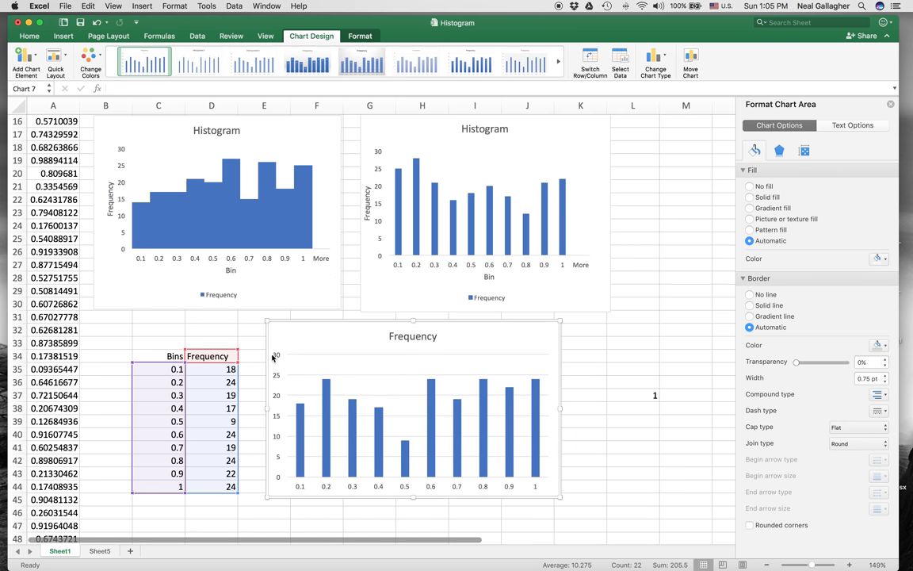
mouse_move(220, 393)
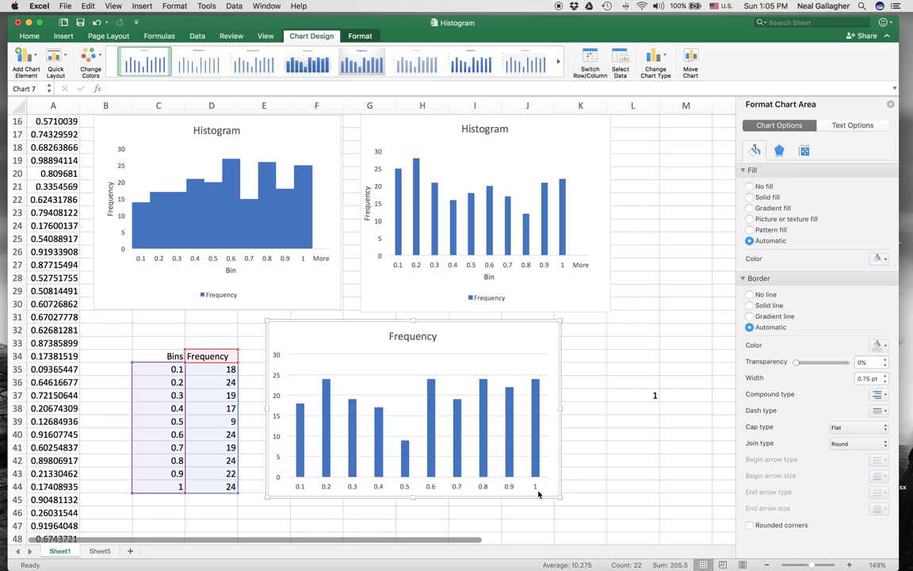
- Change the chart title from Frequency to 'Histogram from Frequency'
click(412, 336)
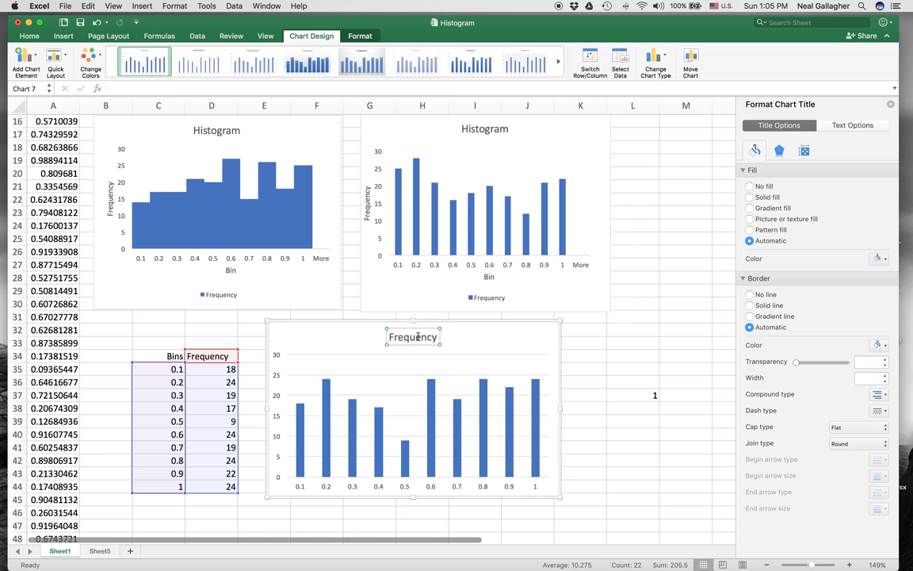
text(Histogram from)
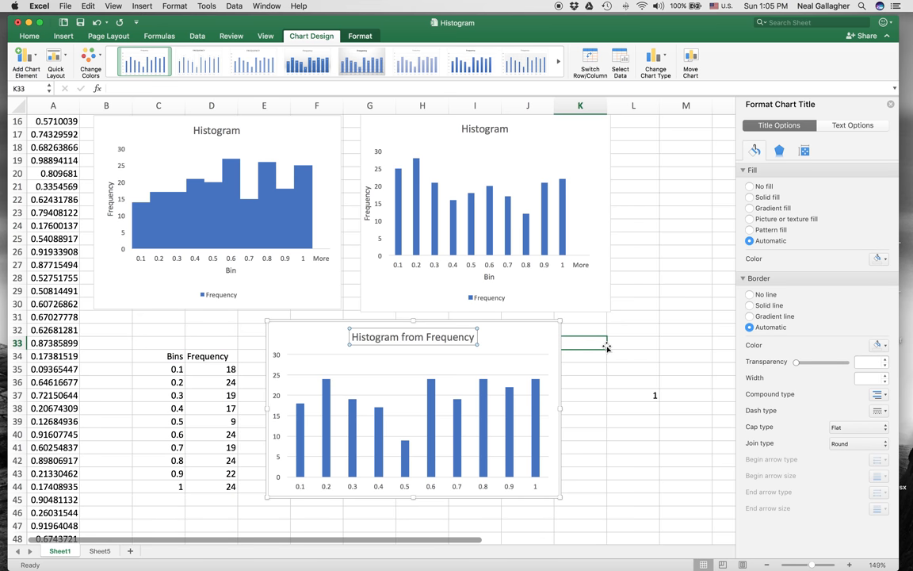
click(450, 336)
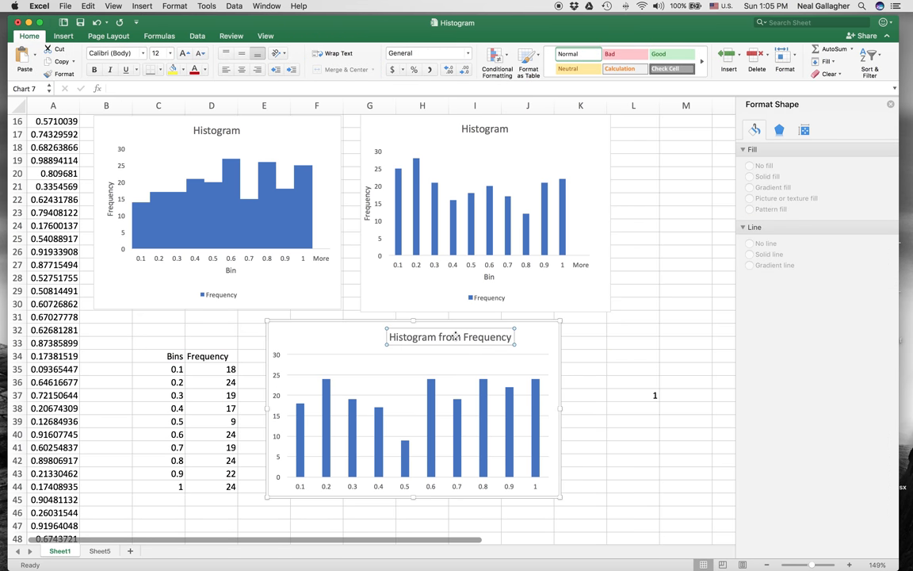
click(451, 336)
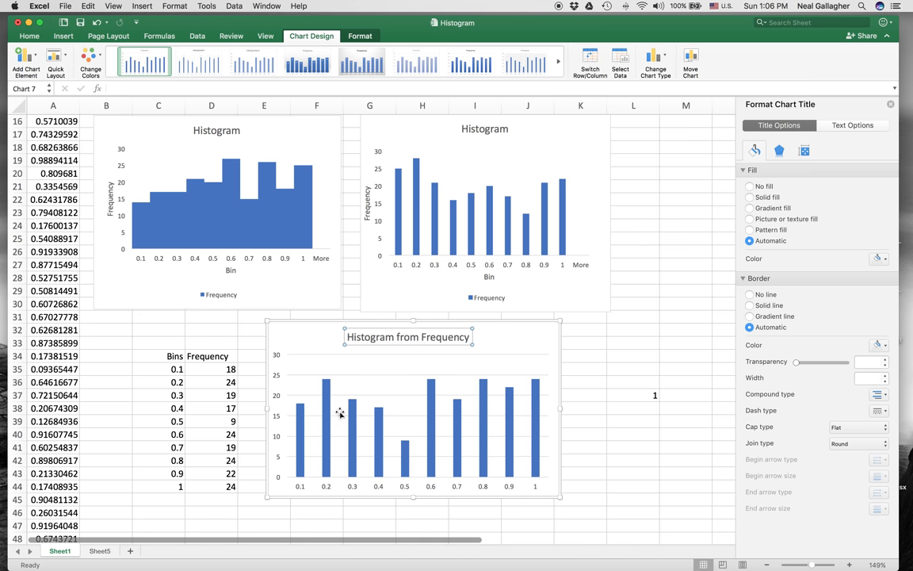
mouse_move(301, 458)
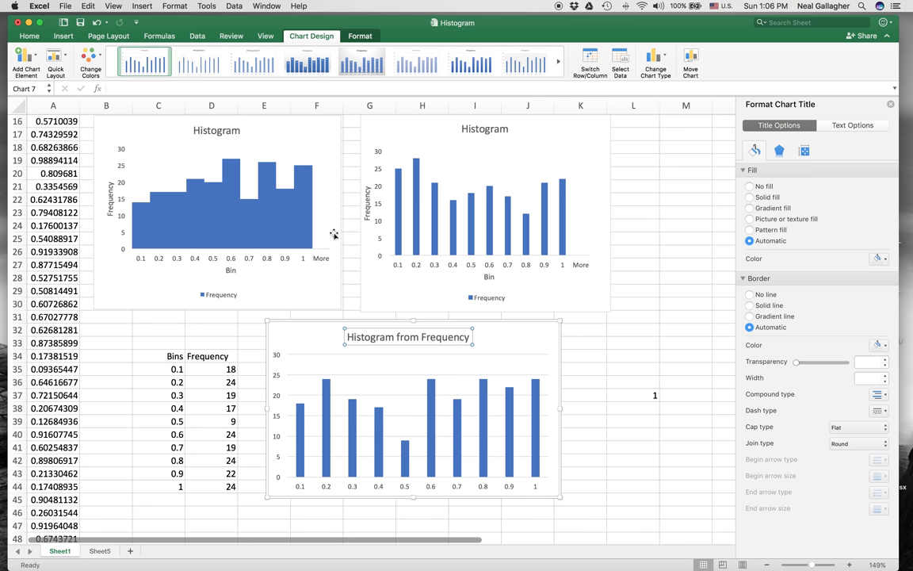
mouse_move(494, 225)
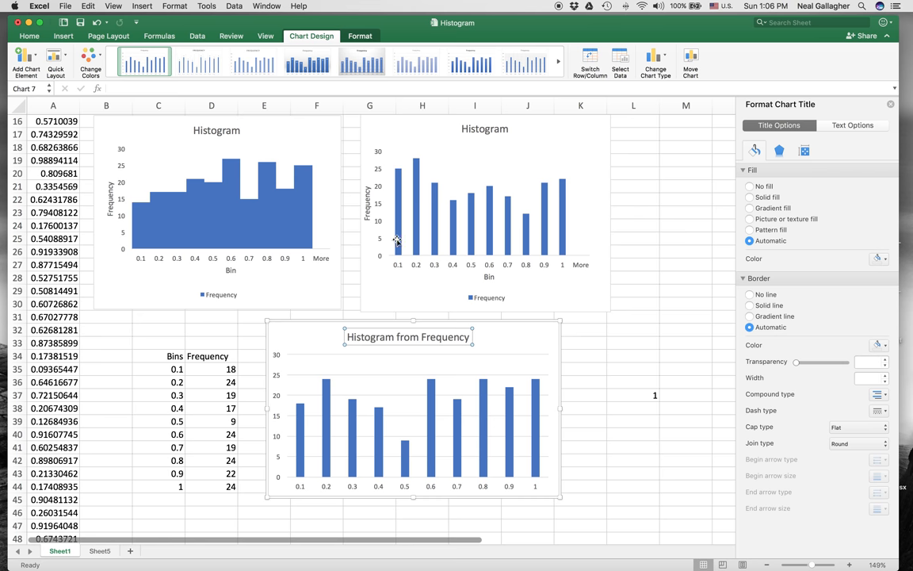
mouse_move(554, 260)
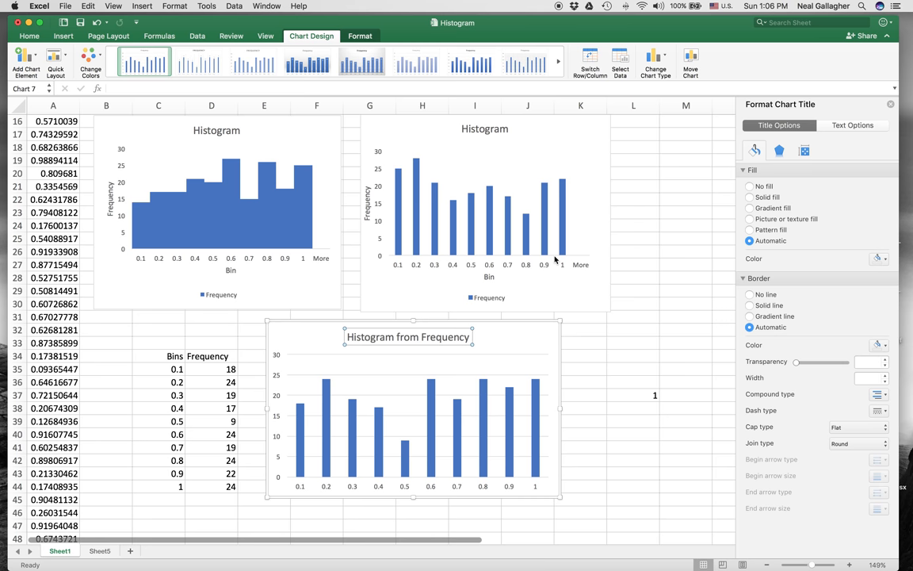
mouse_move(552, 271)
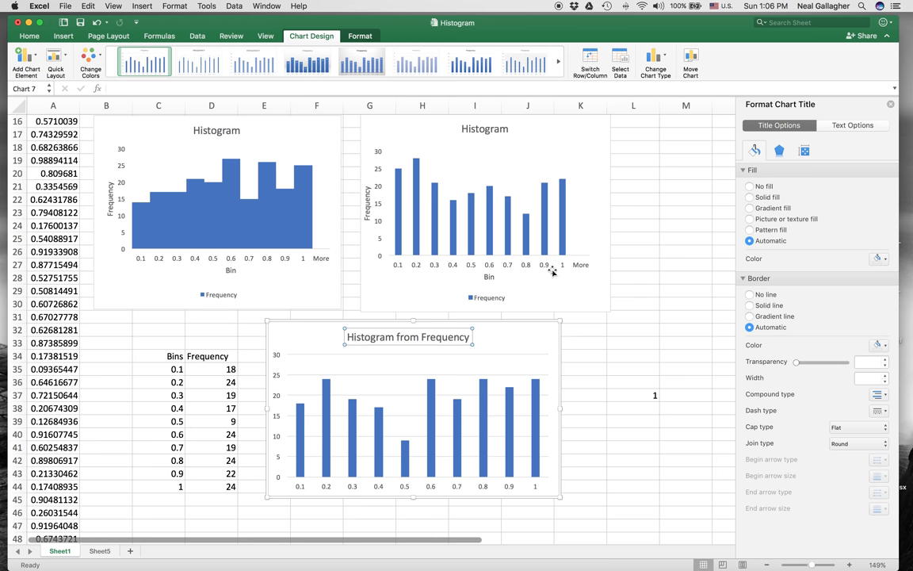
mouse_move(402, 387)
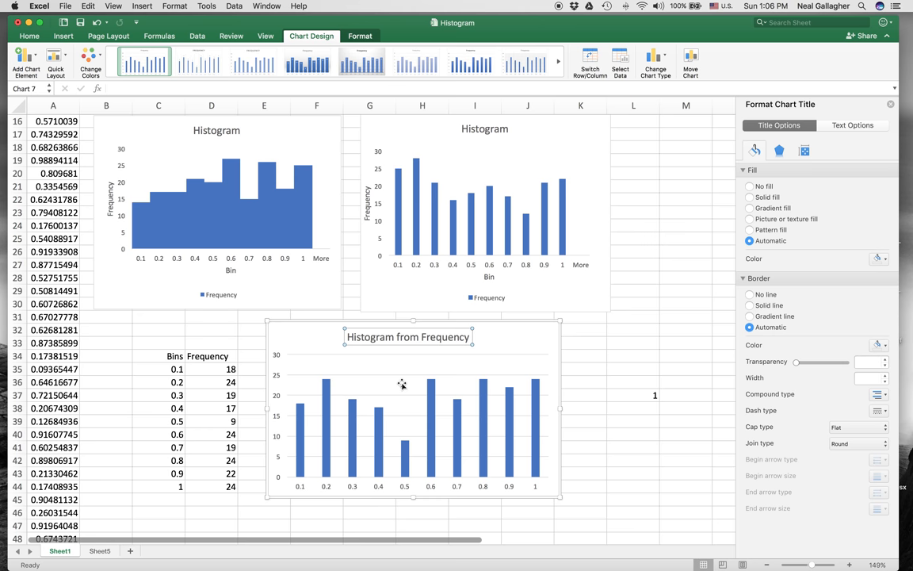
mouse_move(418, 390)
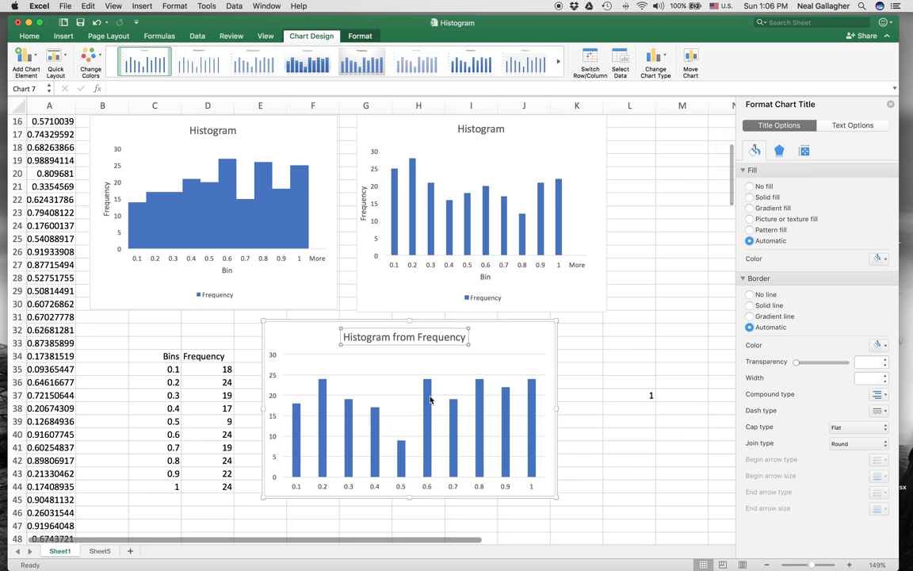
- Reduce the series Gap Width to about 56% so the columns nearly touch
right_click(431, 399)
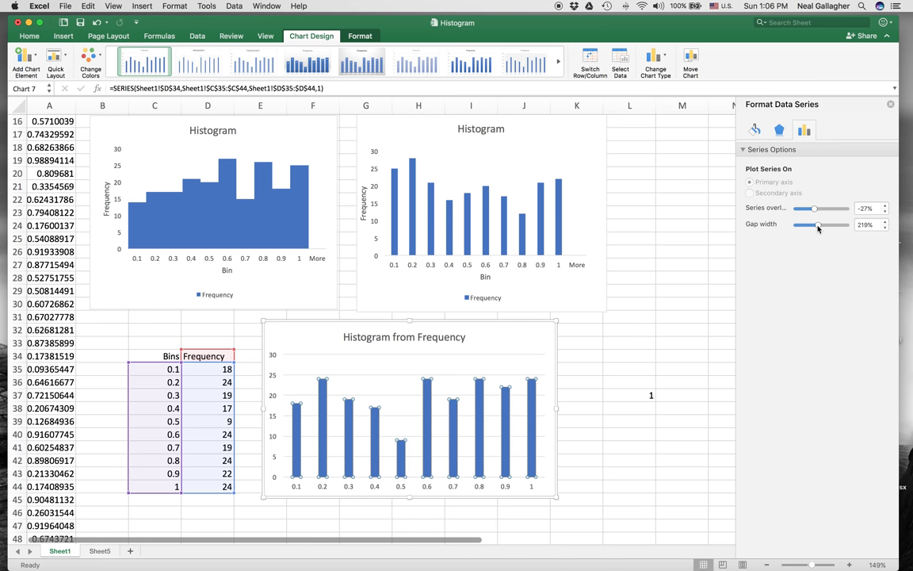
drag(818, 225, 795, 225)
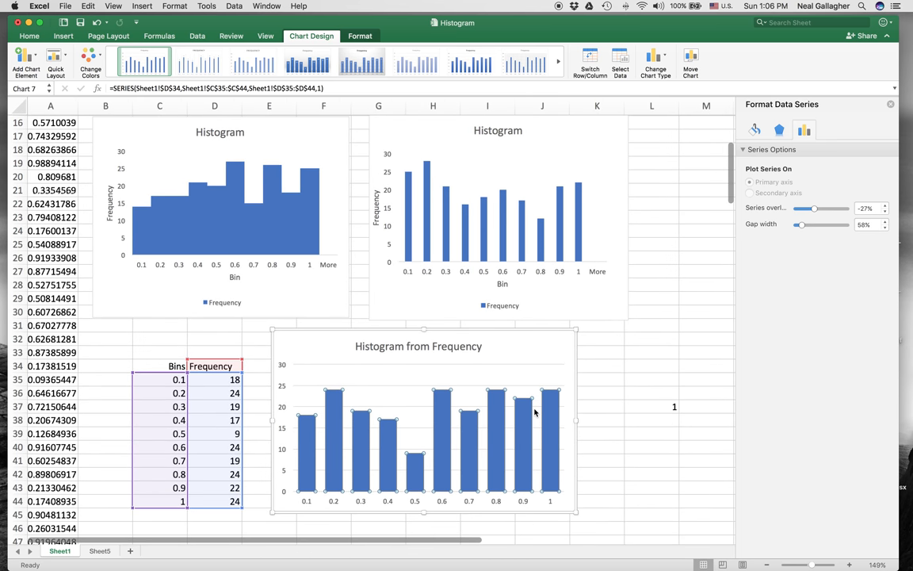
right_click(551, 414)
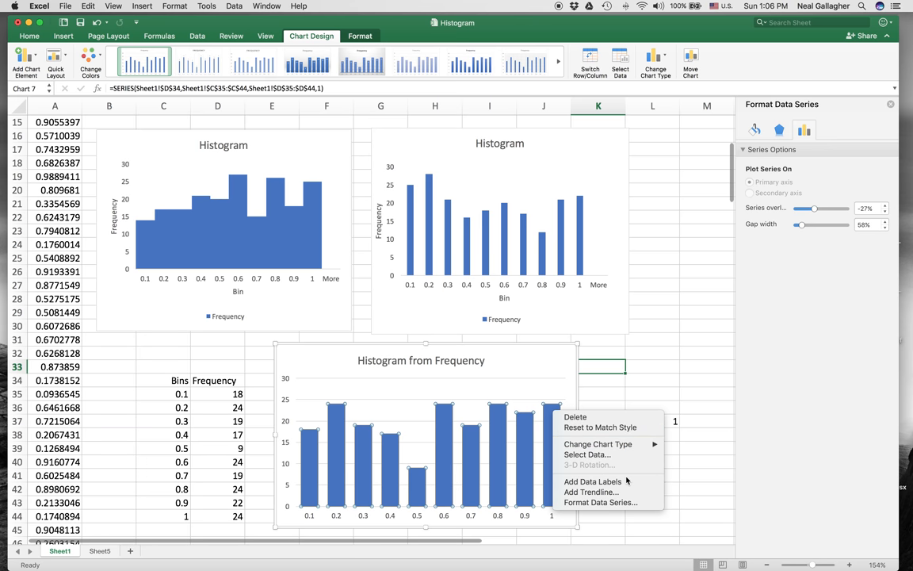
mouse_move(592, 482)
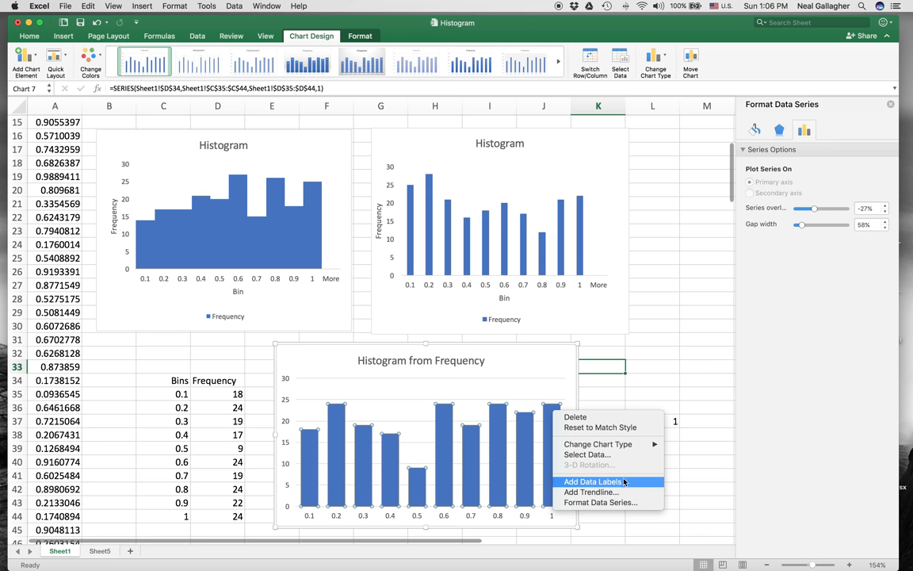
mouse_move(599, 495)
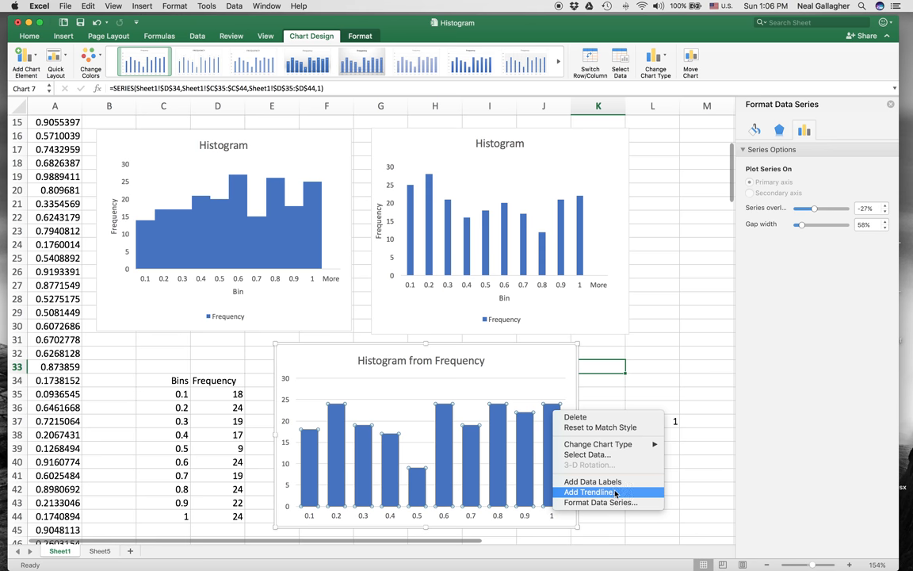
mouse_move(606, 431)
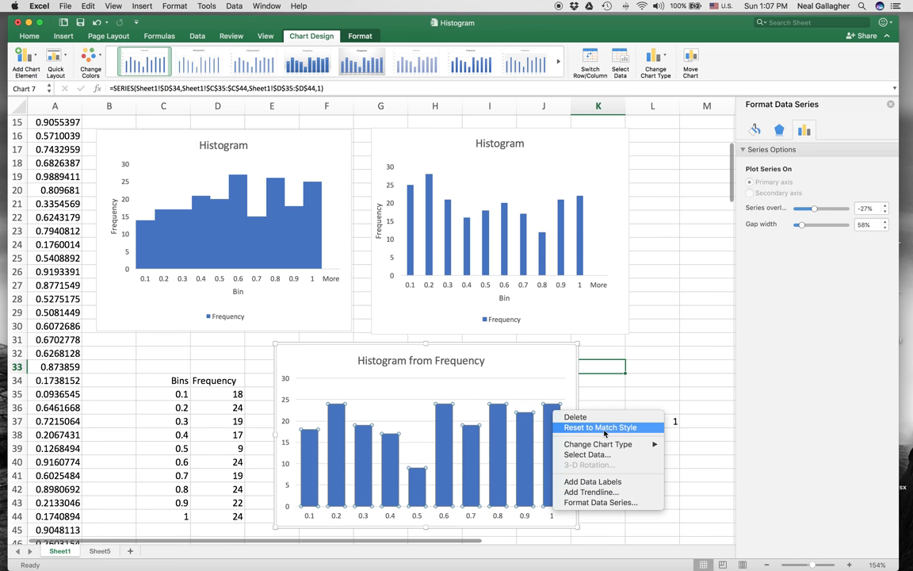
mouse_move(672, 389)
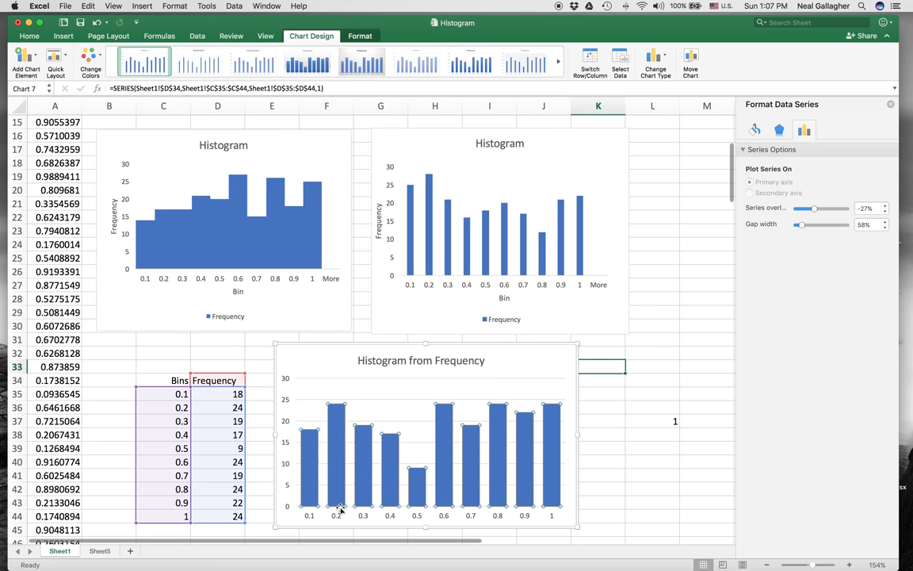
mouse_move(155, 260)
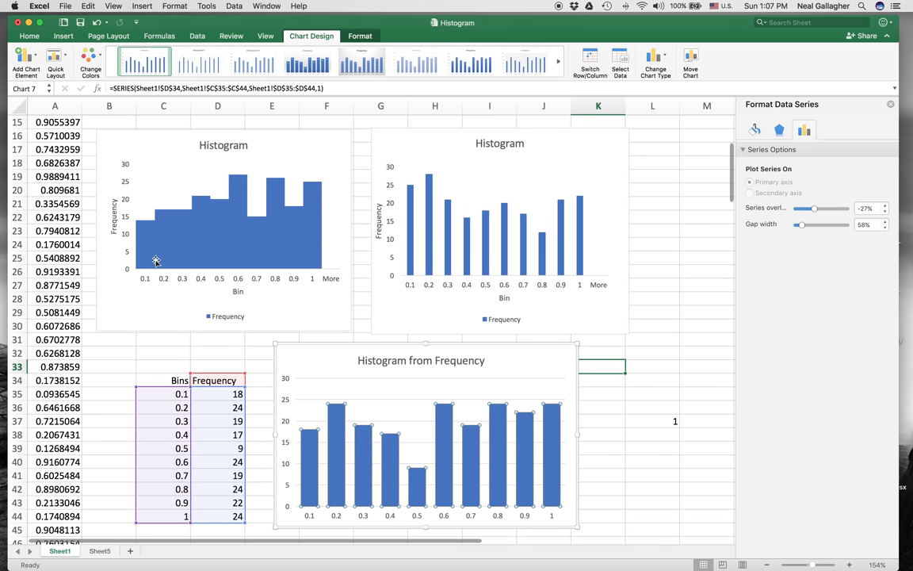
mouse_move(669, 422)
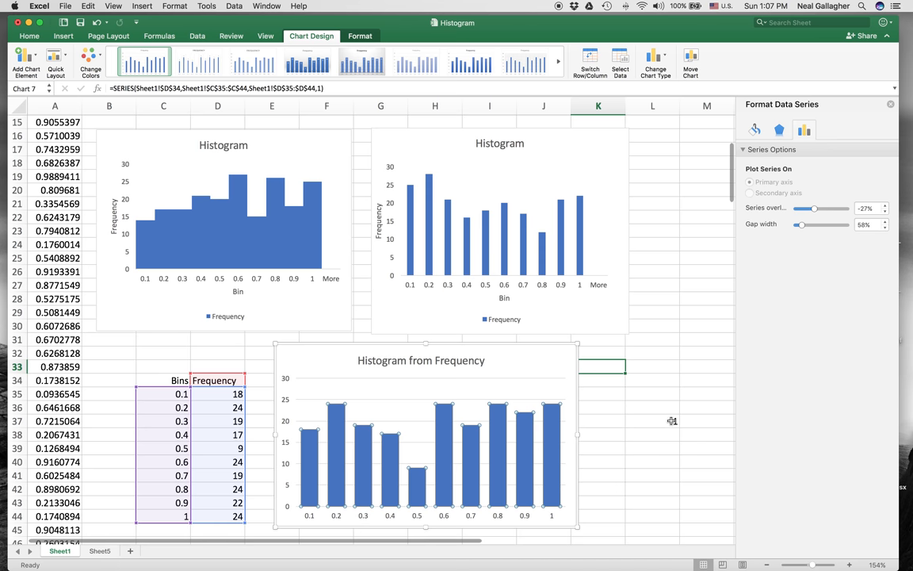